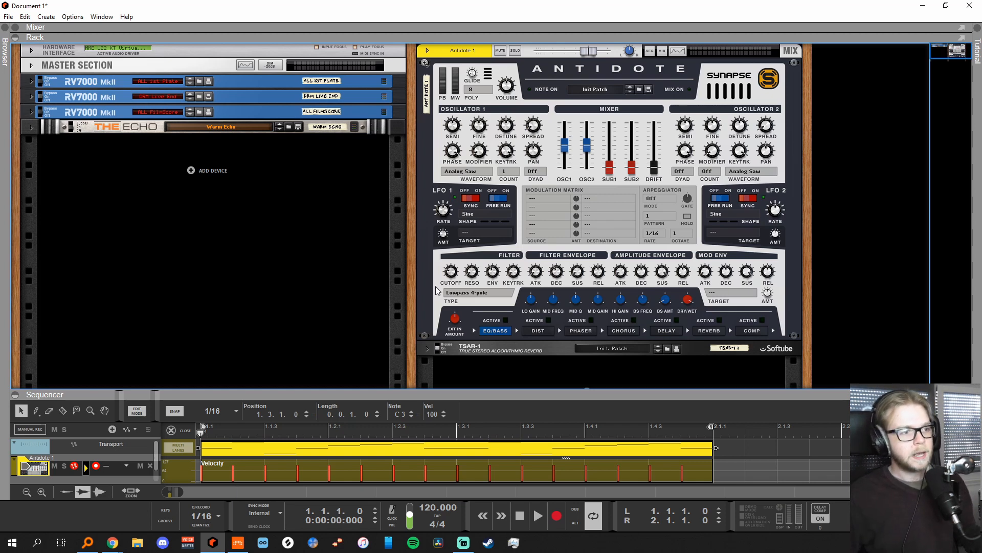
mouse_move(428, 232)
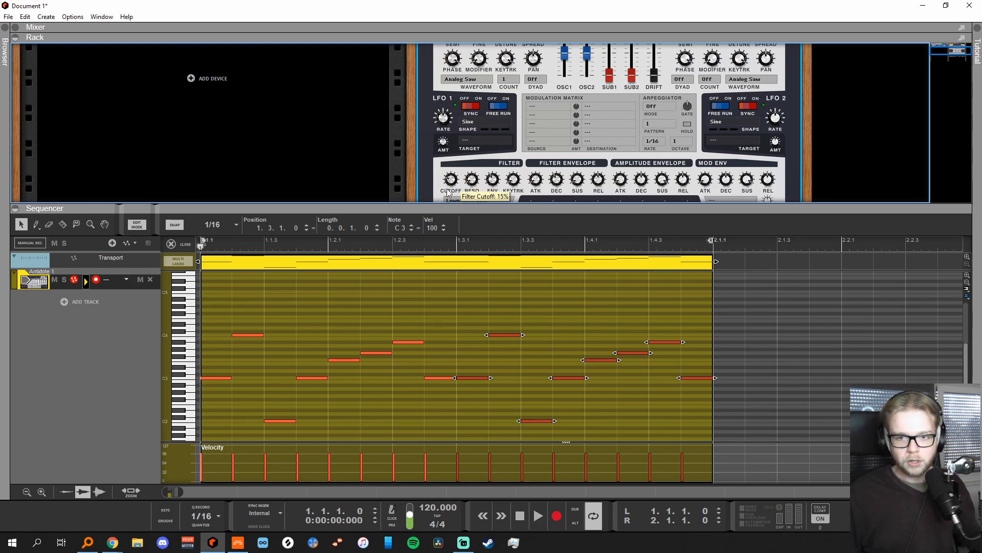
mouse_move(579, 193)
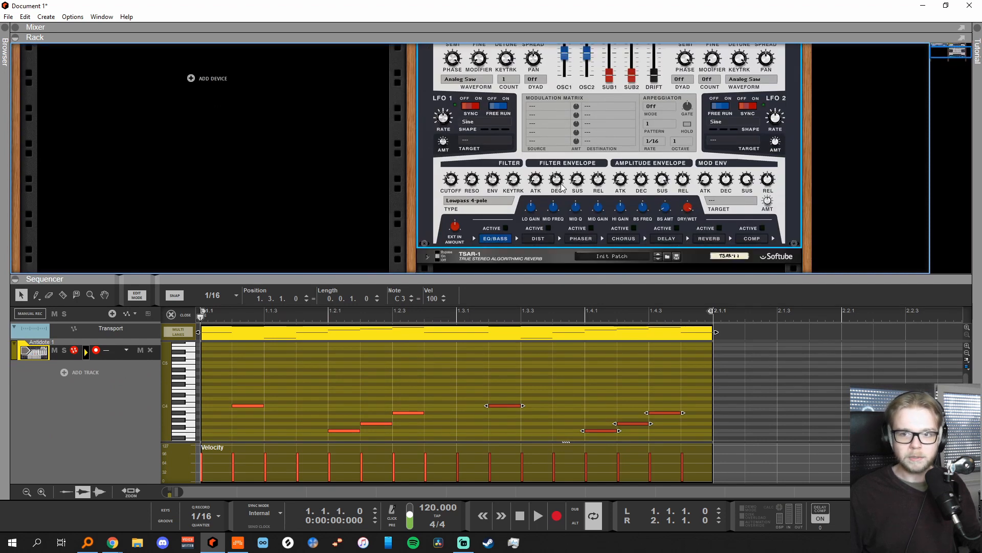
mouse_move(554, 180)
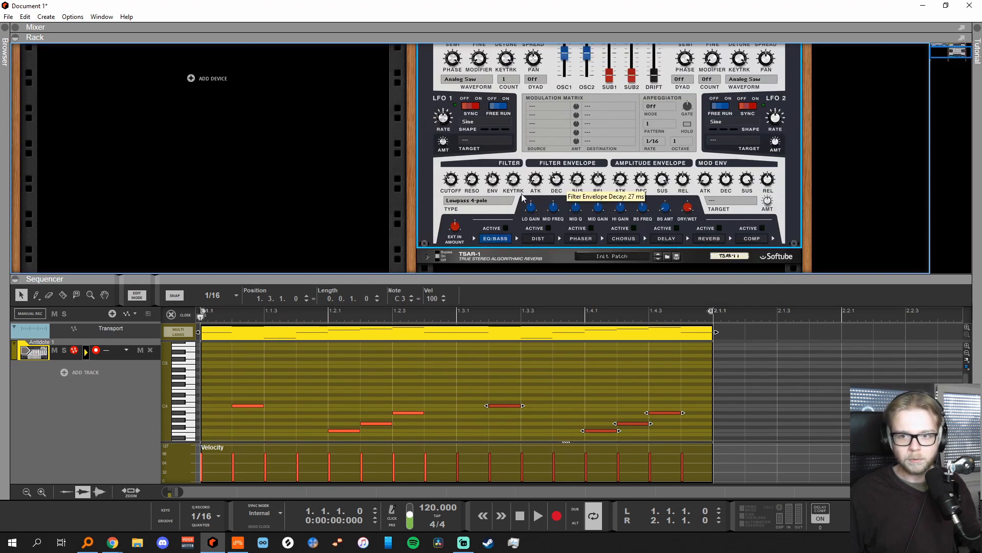
mouse_move(493, 175)
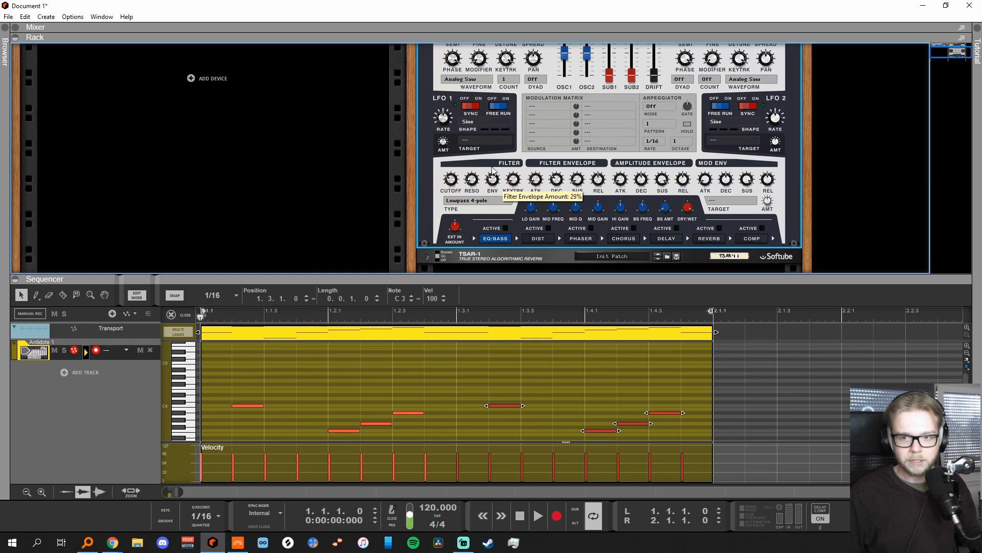
mouse_move(466, 278)
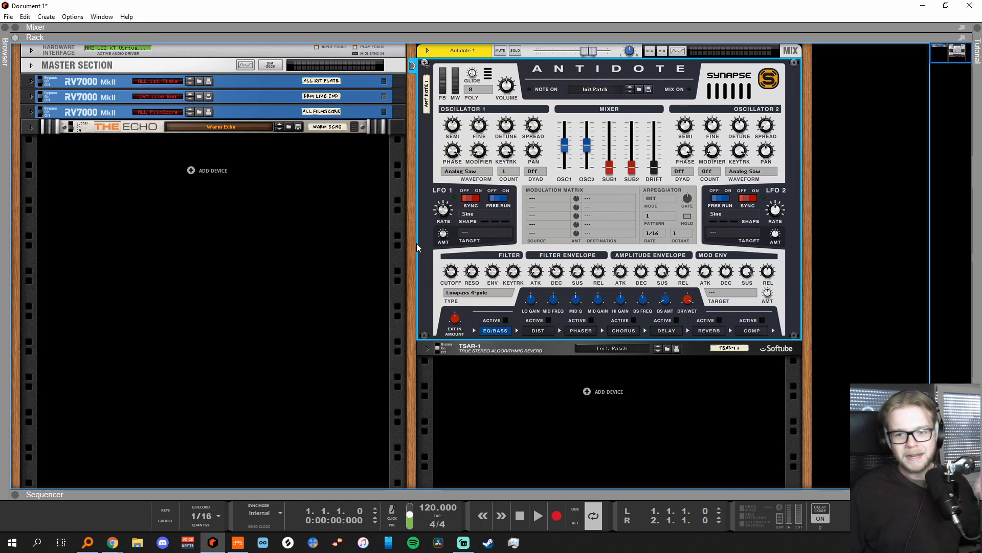
mouse_move(500, 357)
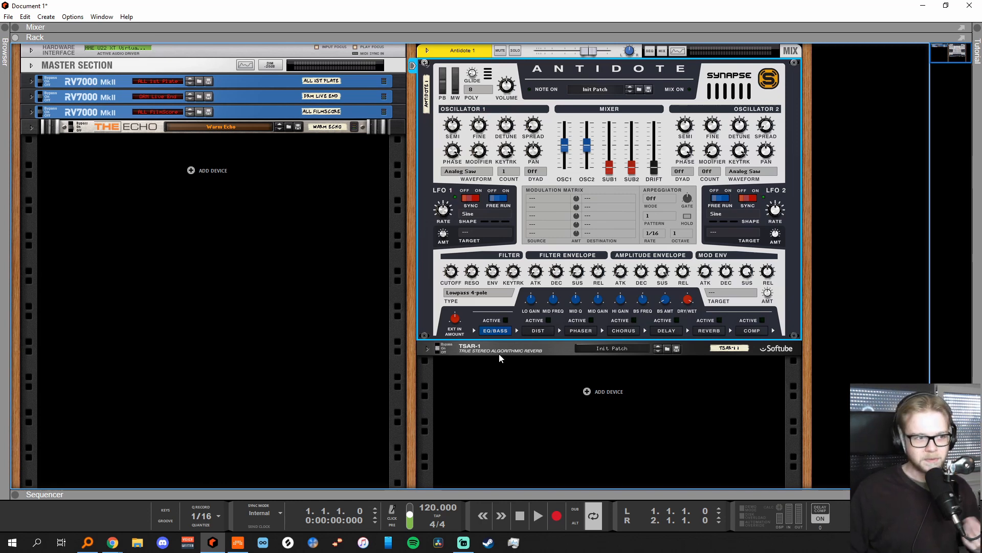
mouse_move(514, 272)
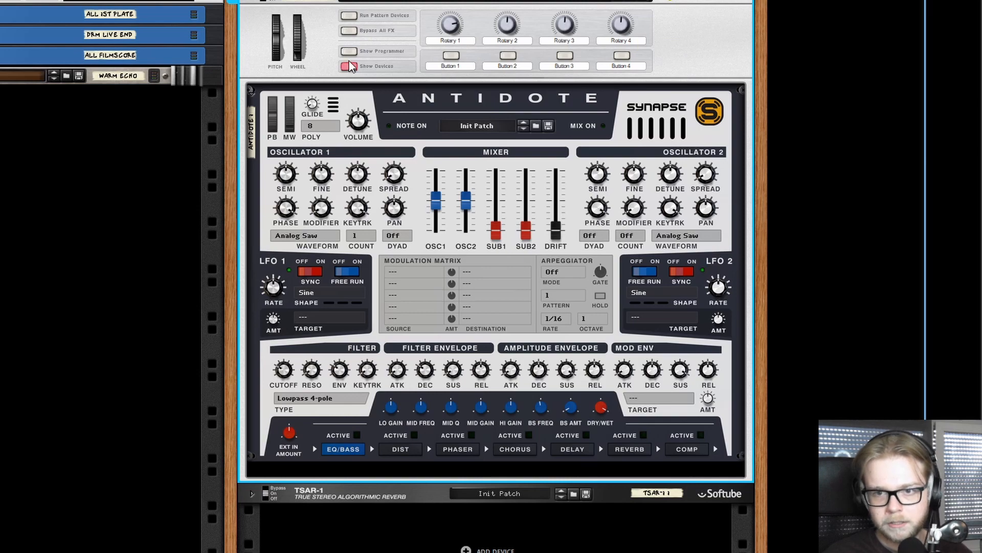
mouse_move(401, 43)
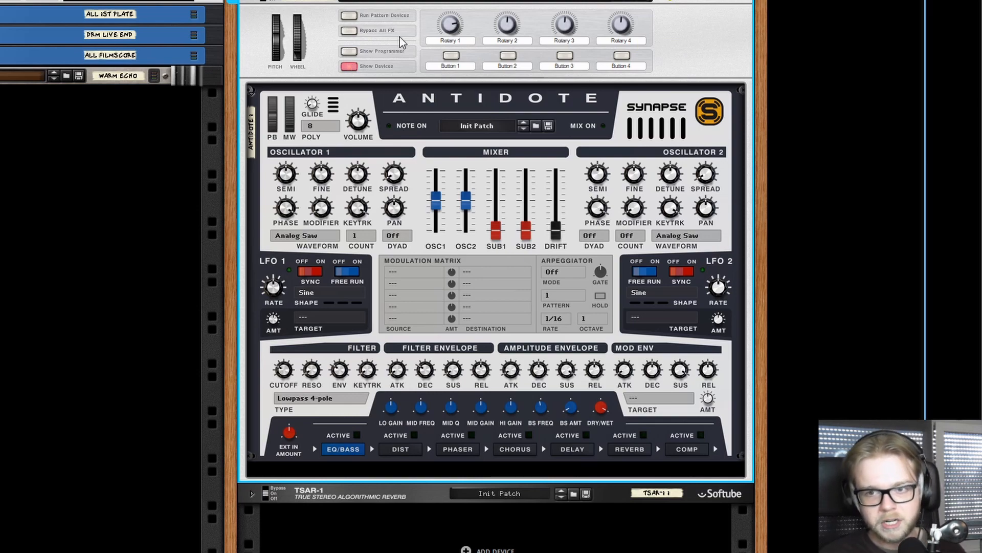
Scroll the rack and reveal the Combinator's empty programmer panel above the Antidote
scroll(down, 3)
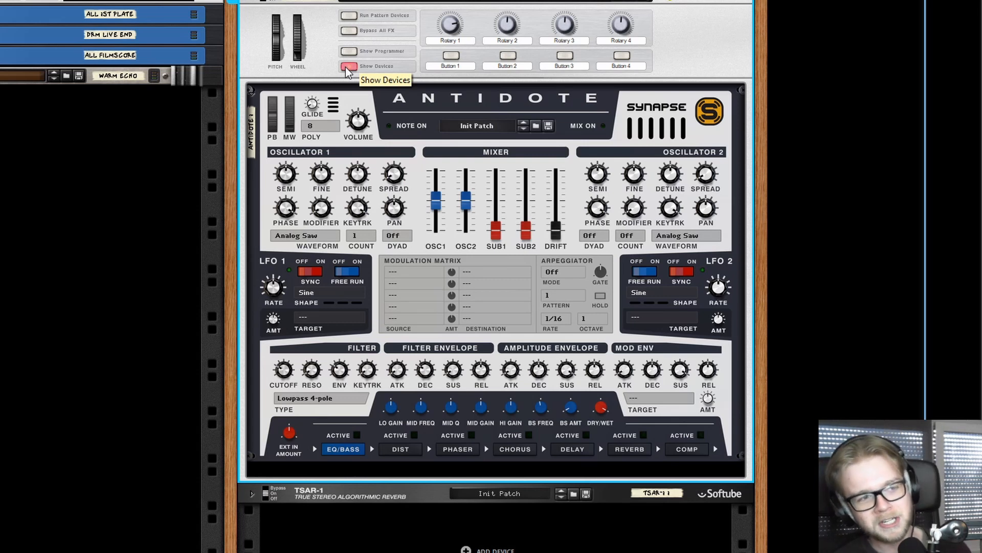
mouse_move(332, 116)
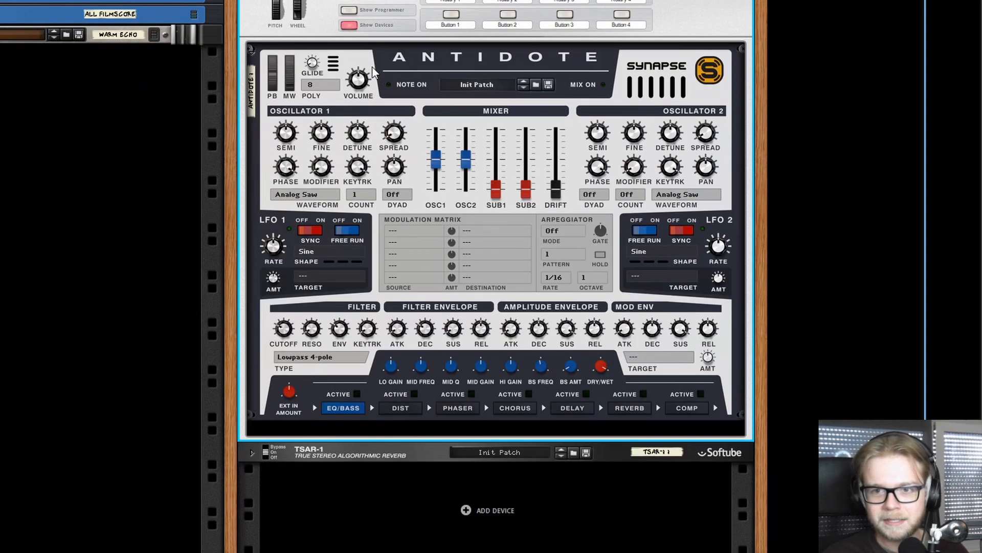
mouse_move(555, 337)
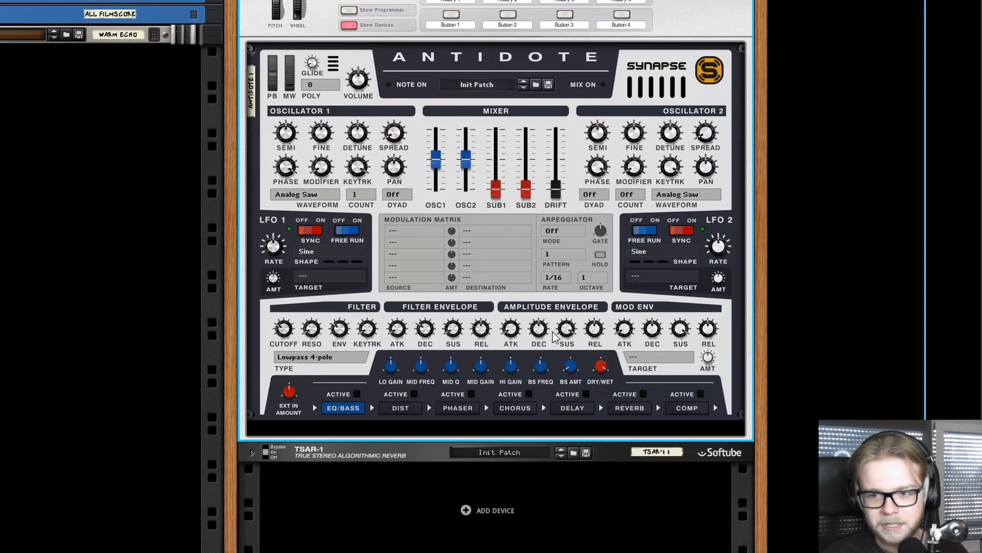
mouse_move(349, 337)
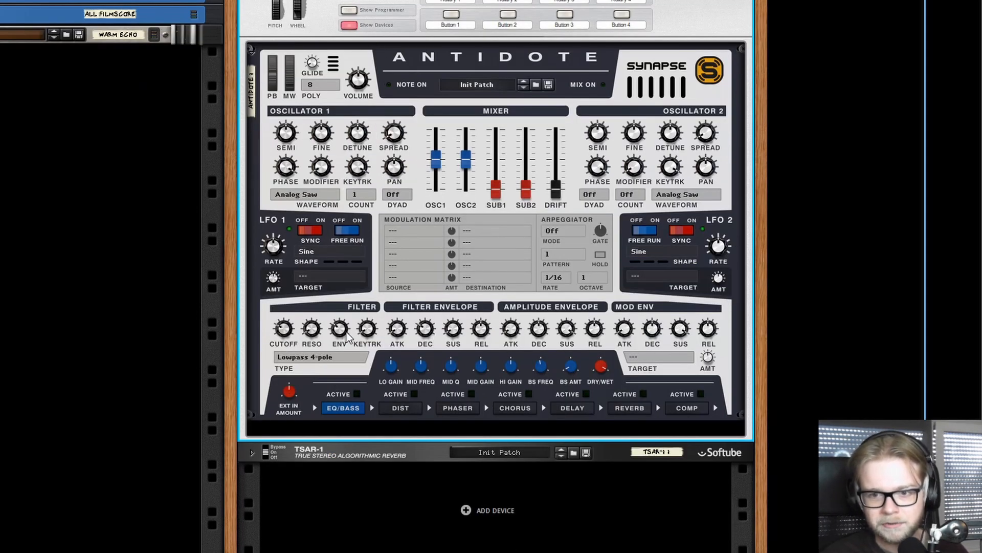
mouse_move(425, 327)
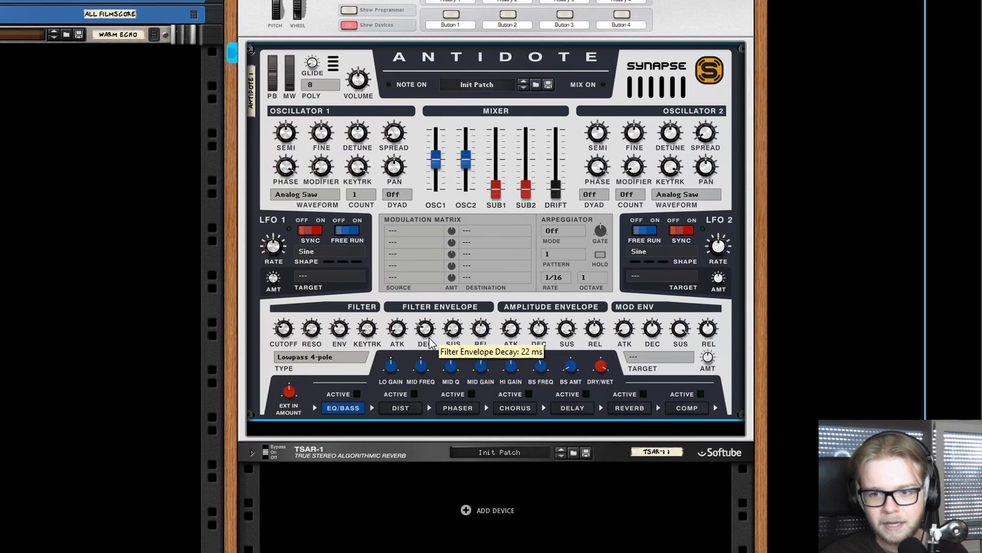
drag(425, 328, 425, 341)
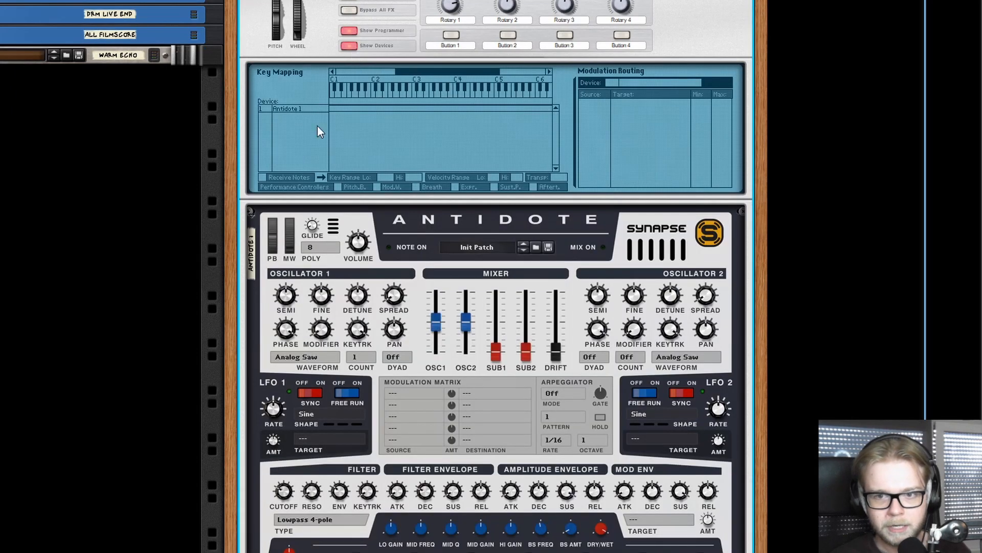
Select Antidote 1 in Key Mapping to show its modulation routing table
click(285, 108)
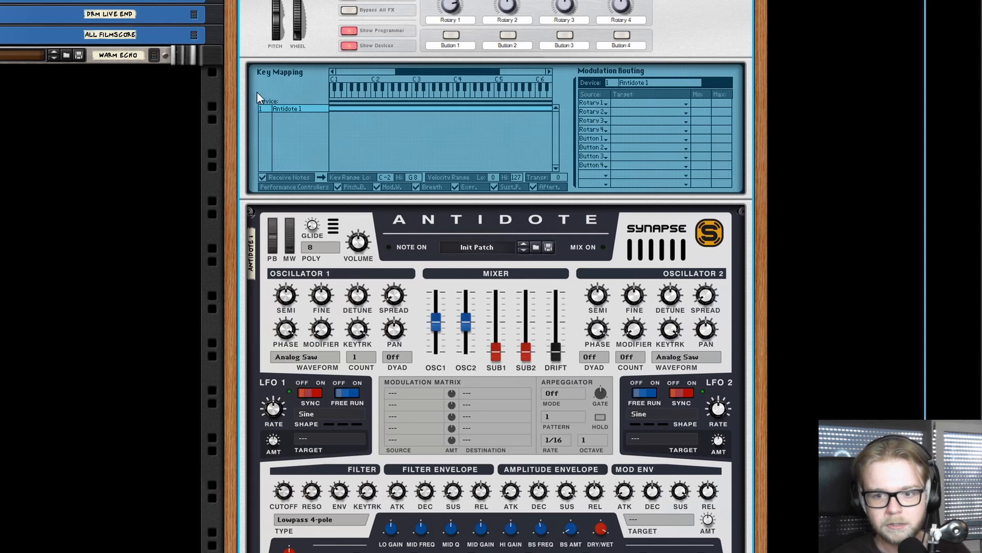
mouse_move(274, 98)
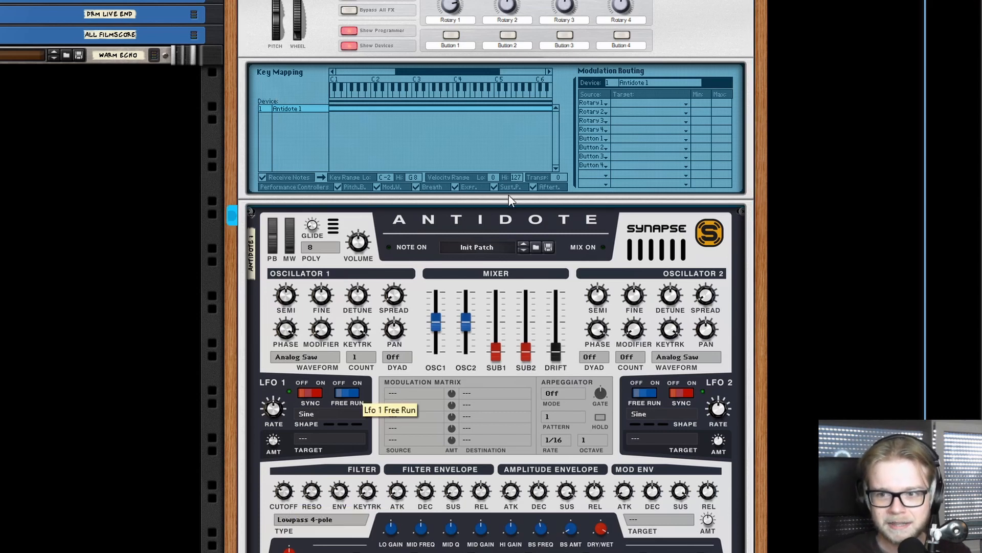
mouse_move(643, 104)
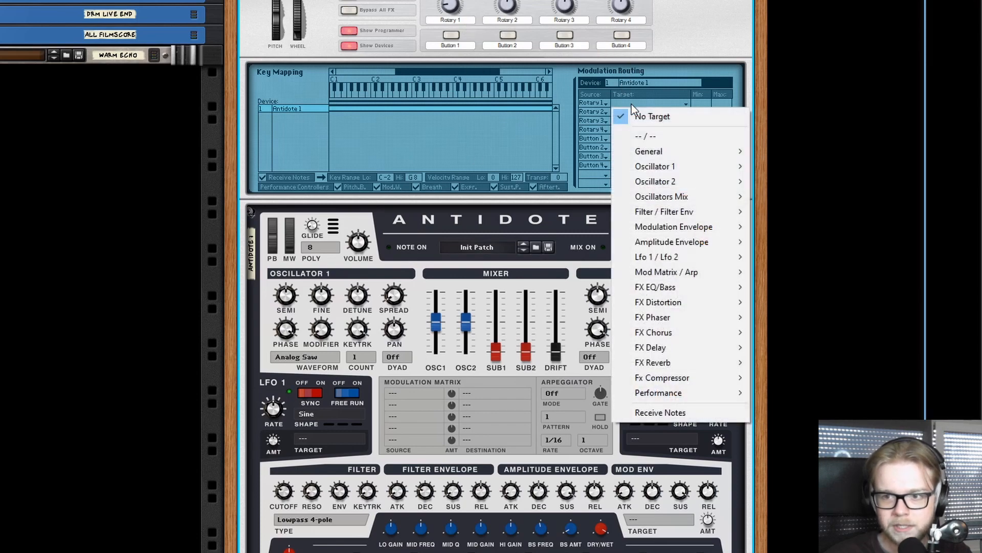
mouse_move(675, 181)
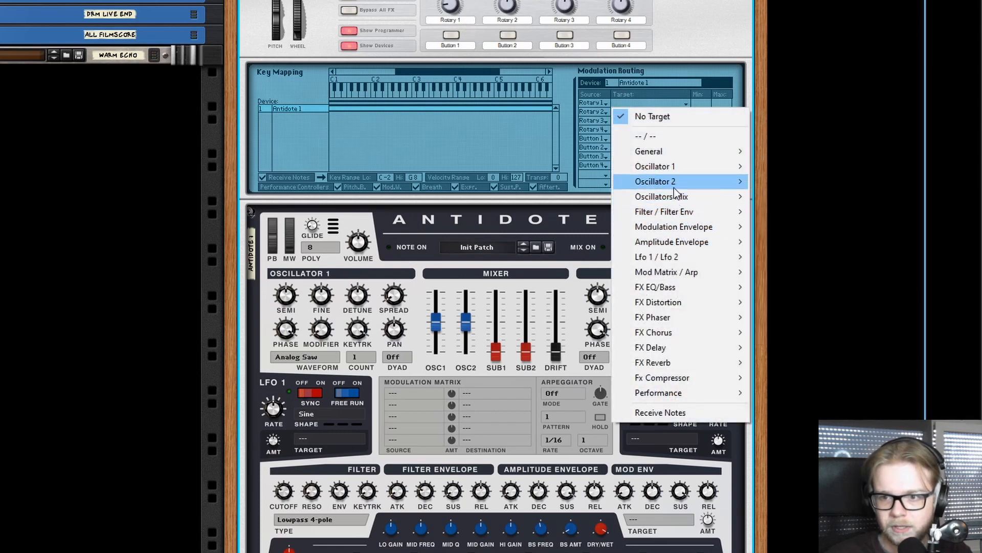
mouse_move(679, 271)
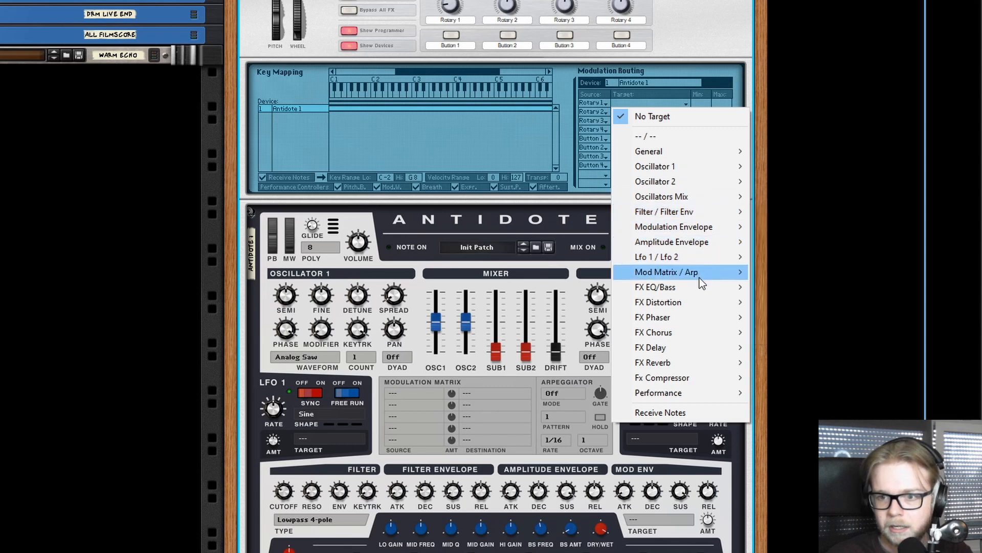
mouse_move(662, 211)
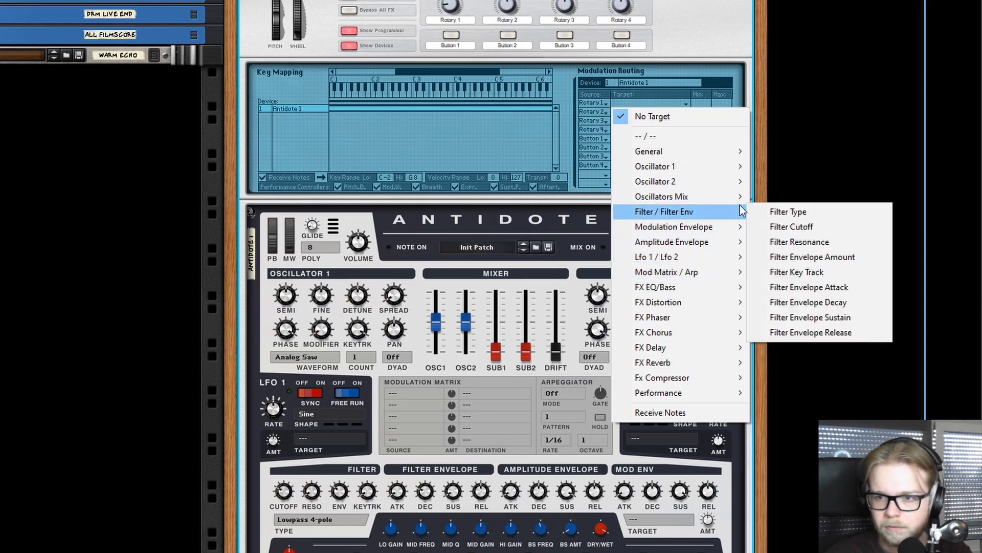
Set Rotary 1's first routing target to Filter Cutoff, 0–100%
click(791, 226)
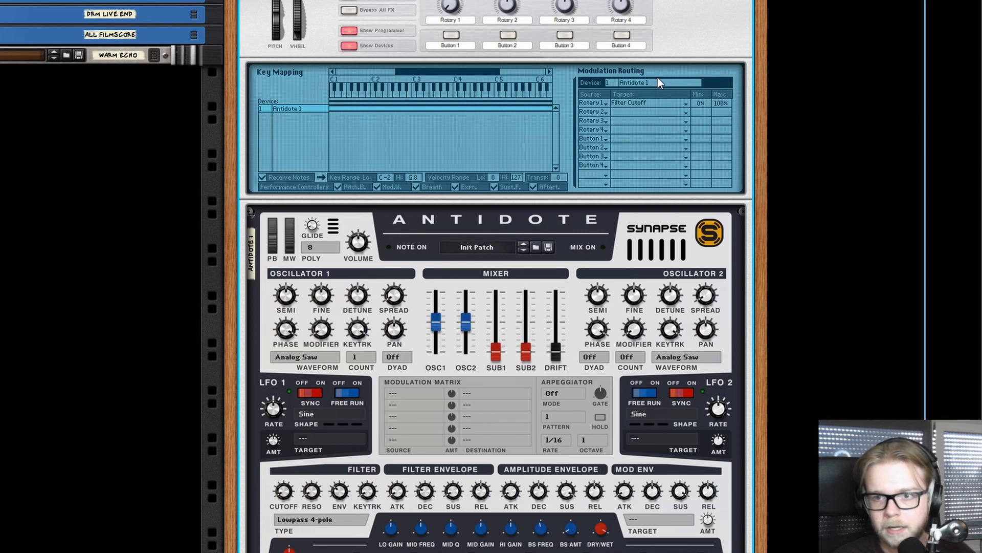
mouse_move(601, 109)
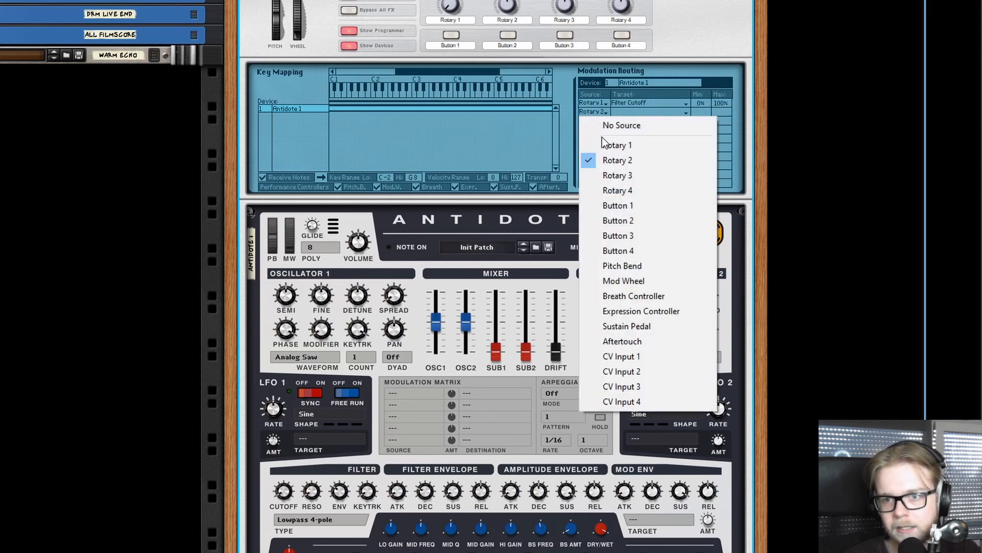
Add a second Rotary 1 route targeting Filter Envelope Amount, 0–100%
click(617, 144)
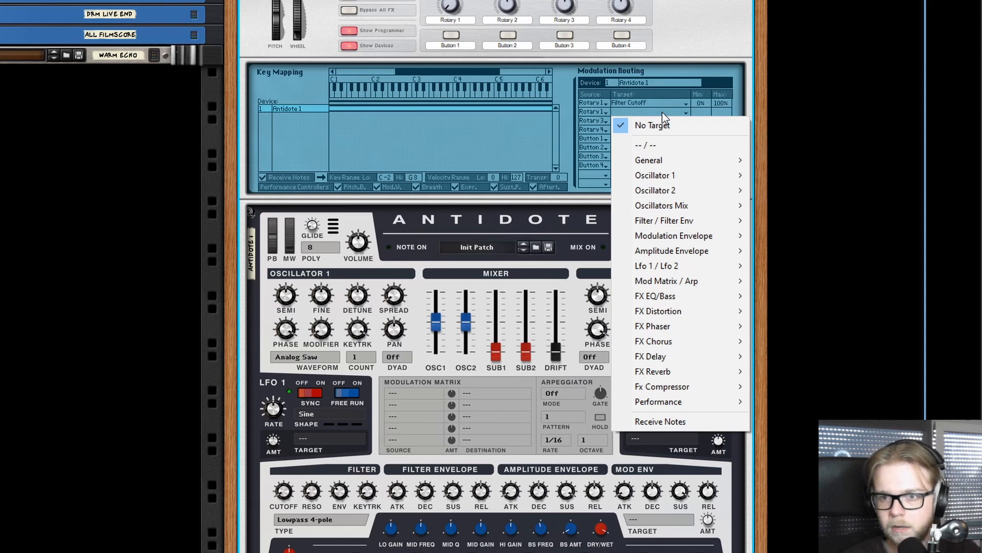
mouse_move(664, 220)
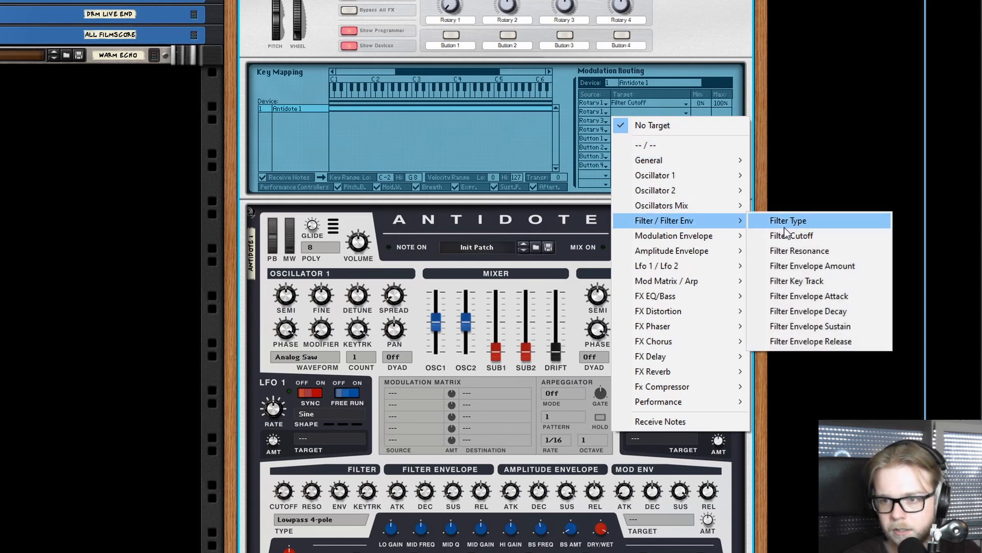
click(811, 265)
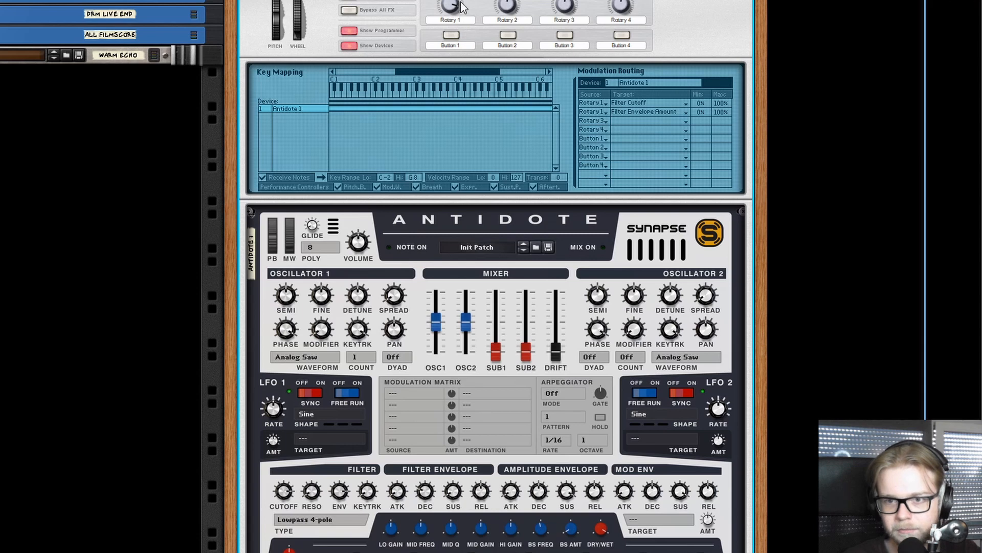
mouse_move(425, 163)
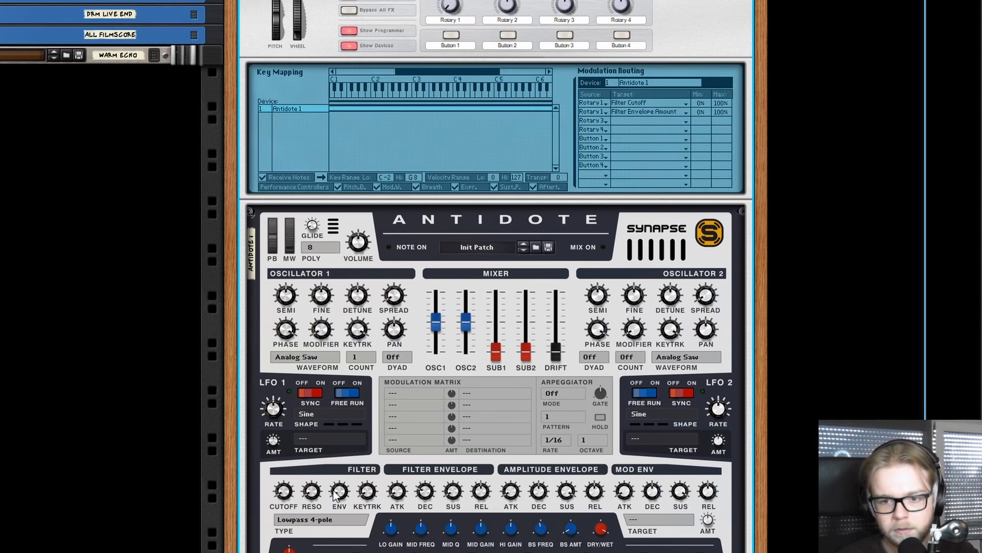
mouse_move(352, 496)
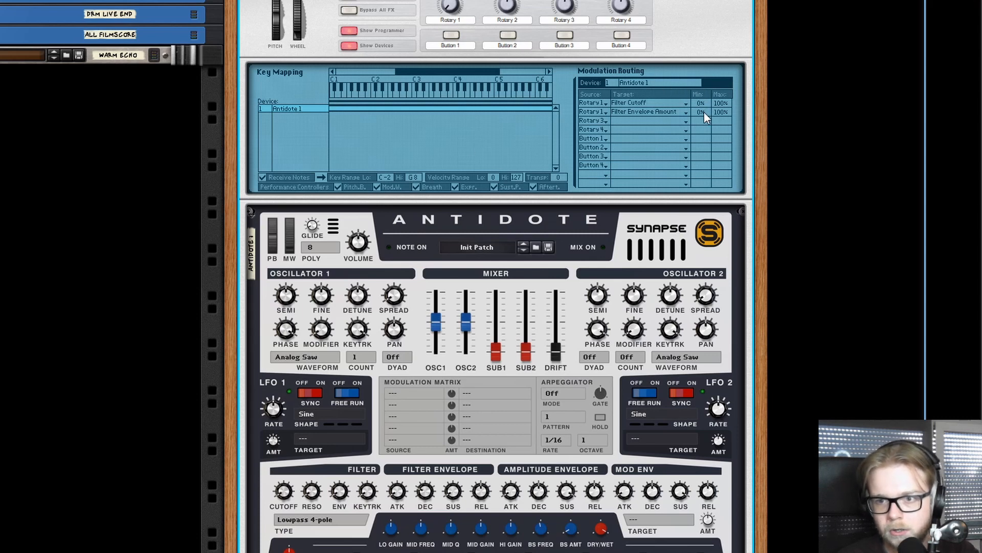
Narrow the Rotary 1 Filter Envelope Amount route to a 30–75% range
drag(700, 111, 700, 124)
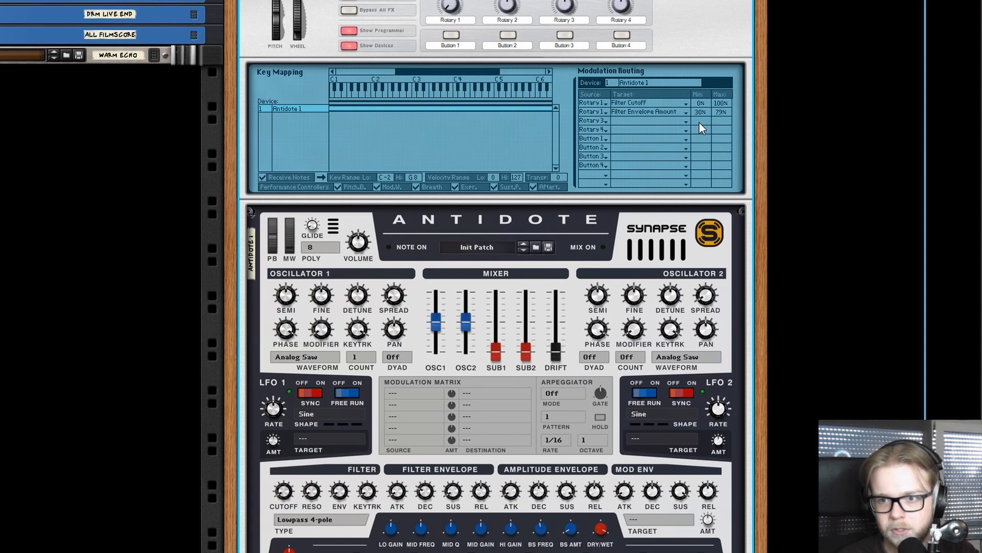
mouse_move(721, 120)
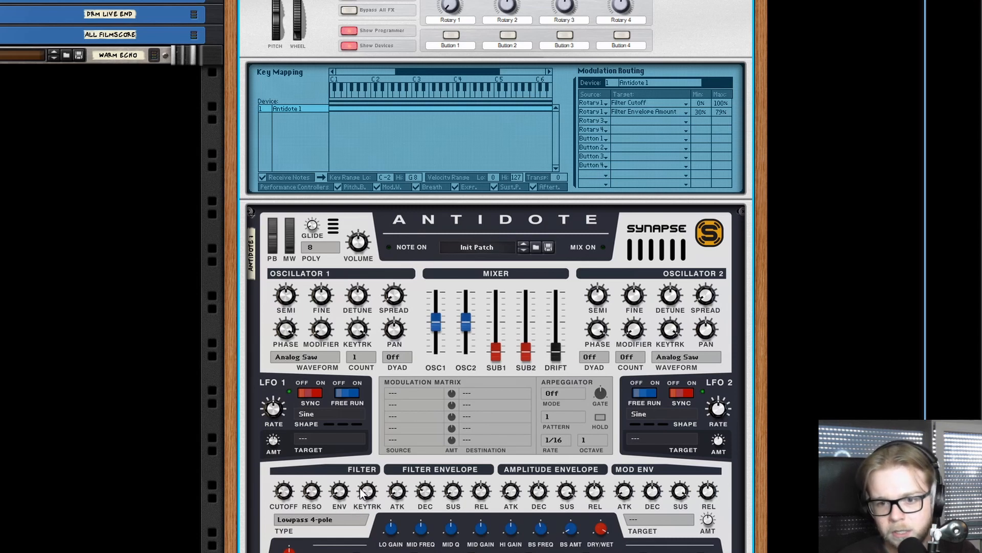
mouse_move(379, 493)
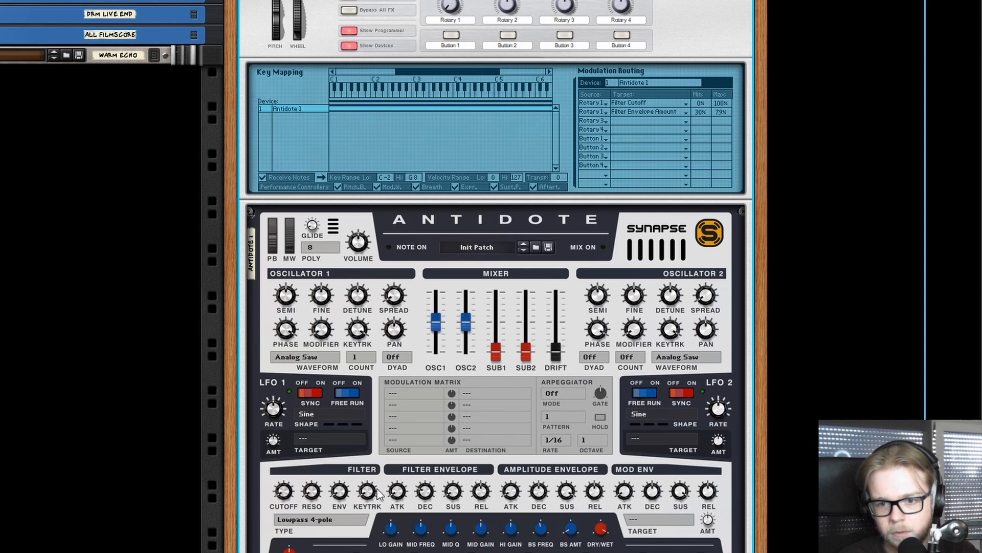
mouse_move(683, 108)
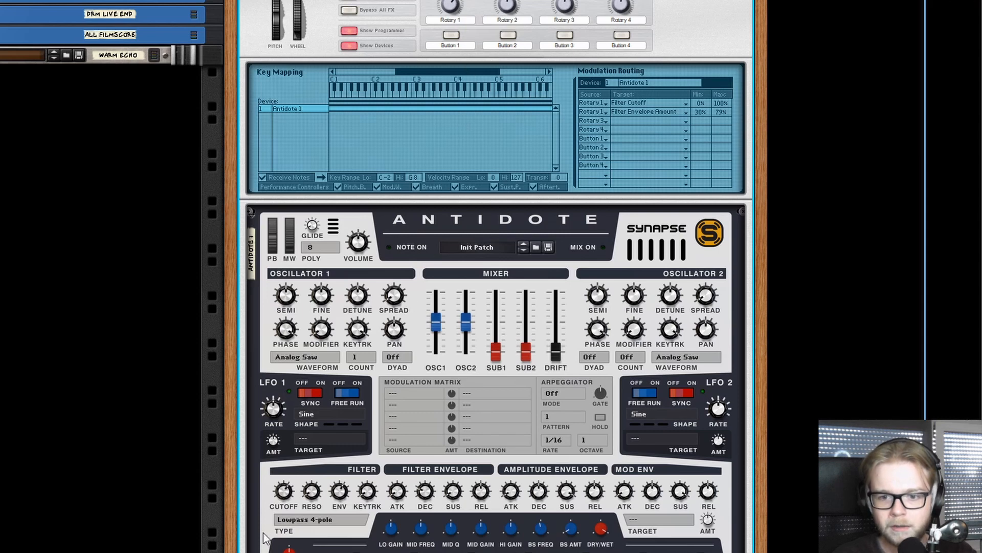
mouse_move(461, 17)
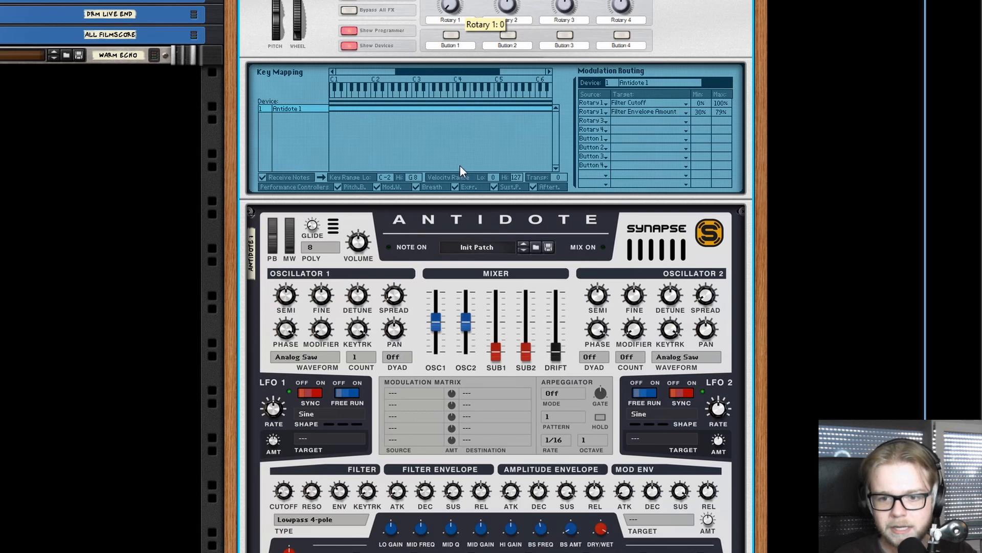
Confirm Rotary 1 as the first route's source and turn the Rotary 1 knob up to 79
drag(449, 7, 448, 25)
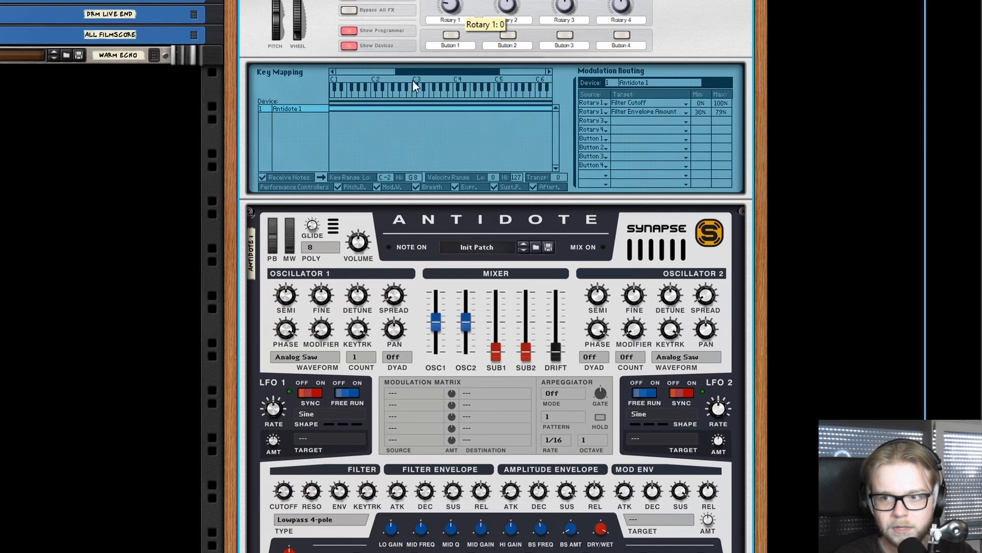
mouse_move(734, 113)
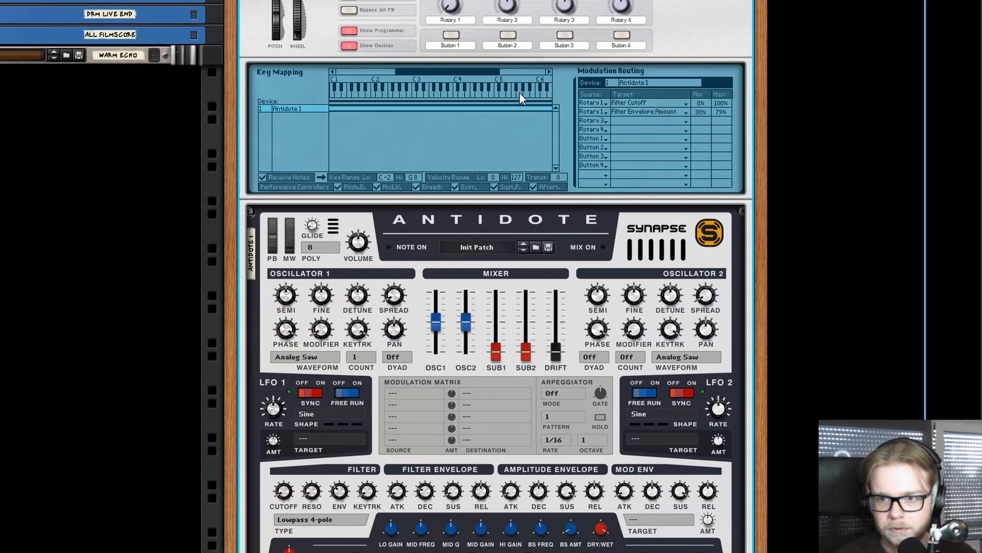
mouse_move(670, 129)
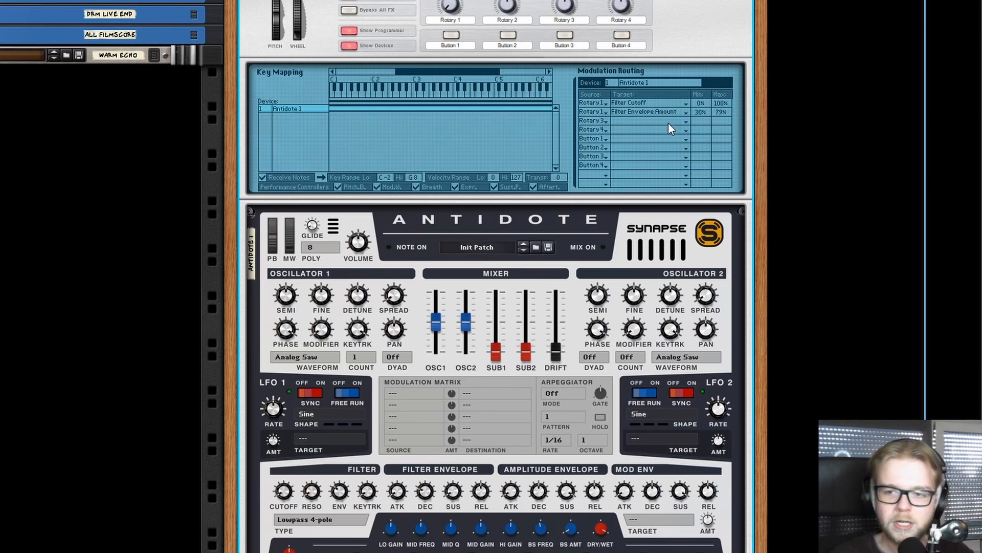
click(649, 112)
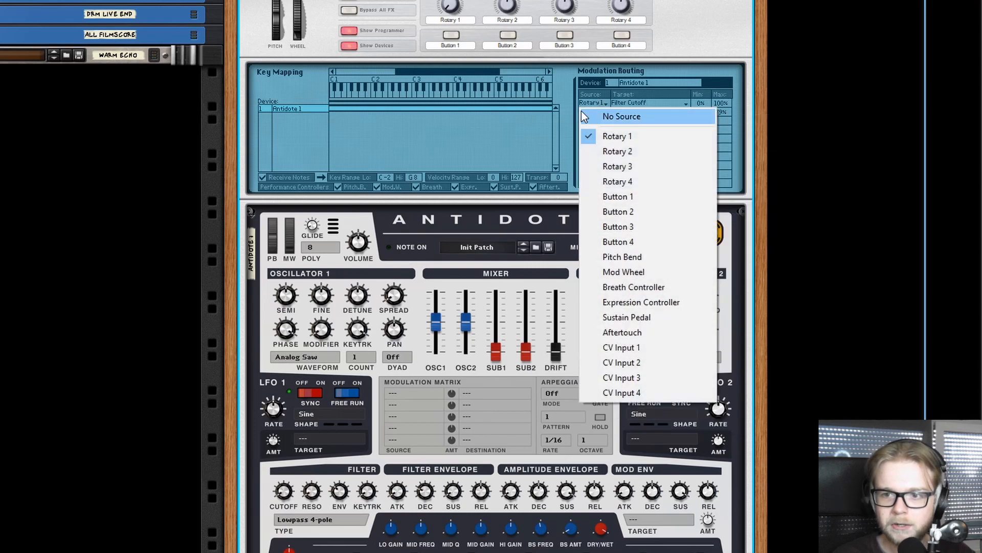
click(617, 151)
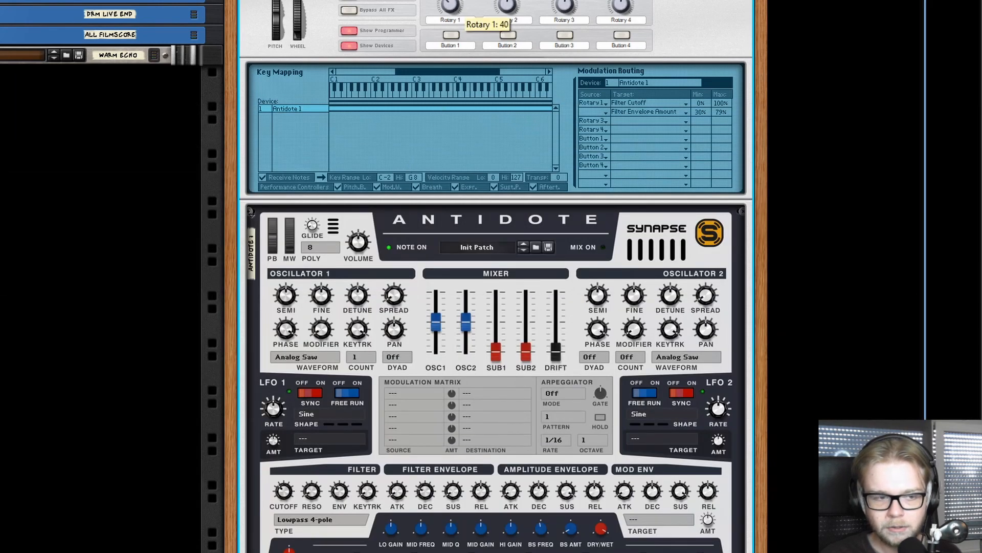
drag(450, 9, 450, 0)
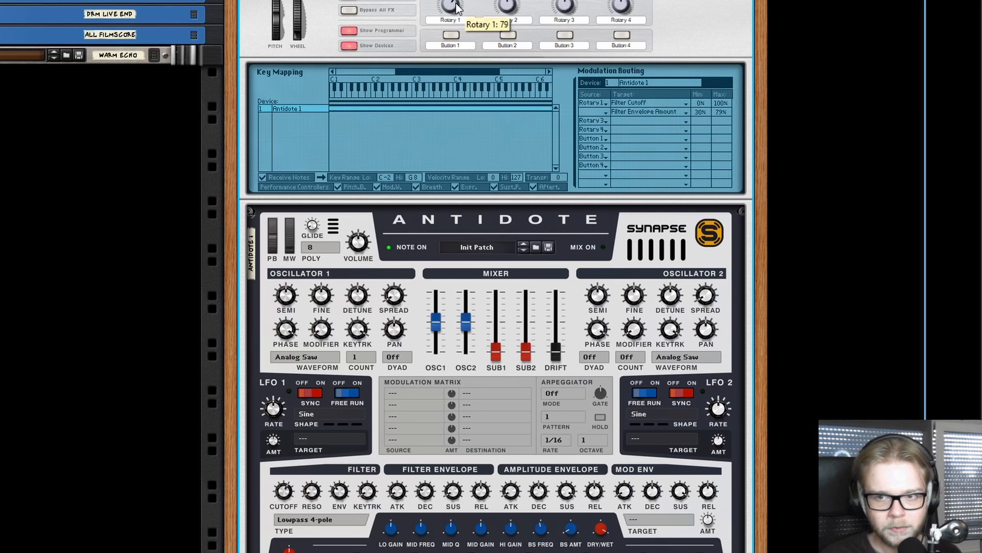
Turn Rotary 1 up past 100 and adjust the Filter Envelope Amount route toward 0–59%
drag(448, 8, 448, 0)
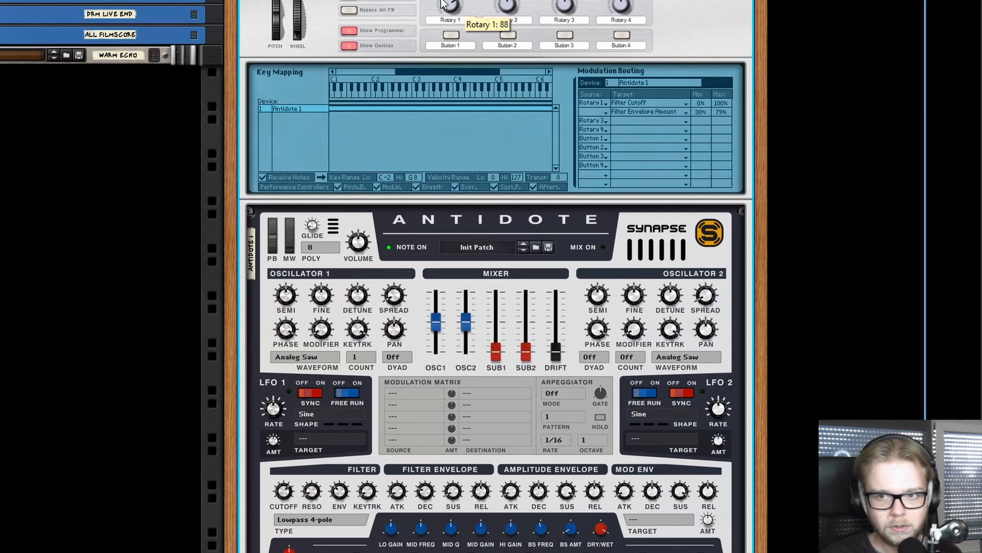
drag(448, 7, 450, 0)
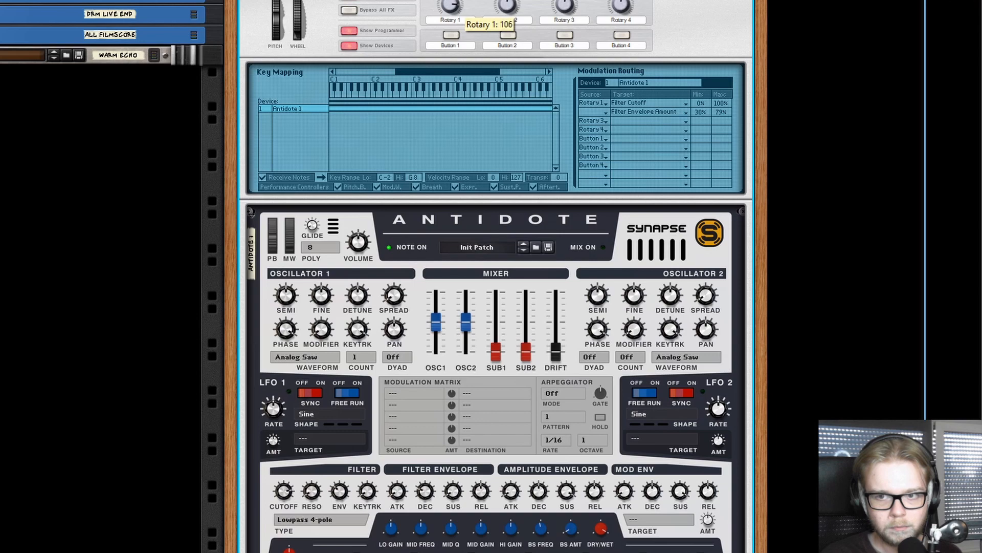
mouse_move(605, 72)
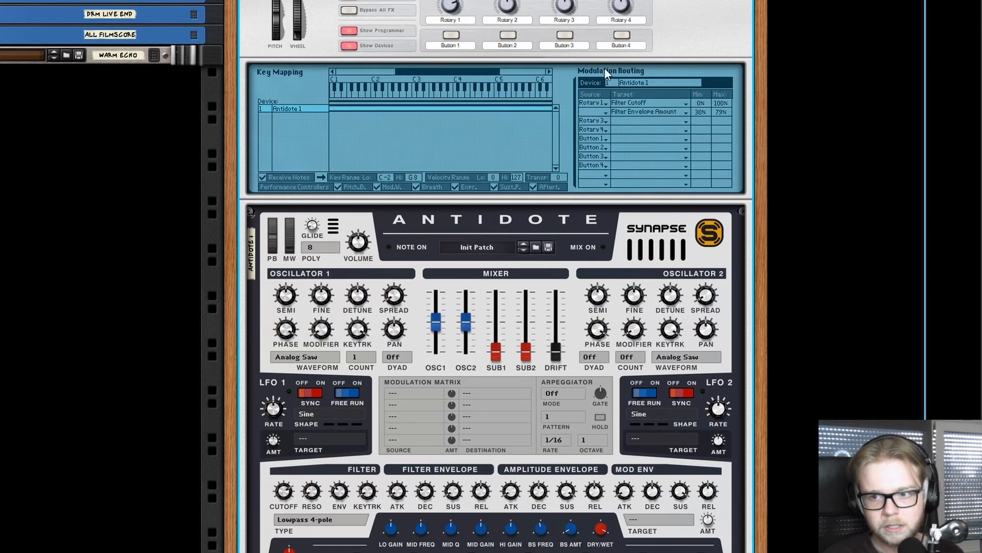
click(593, 112)
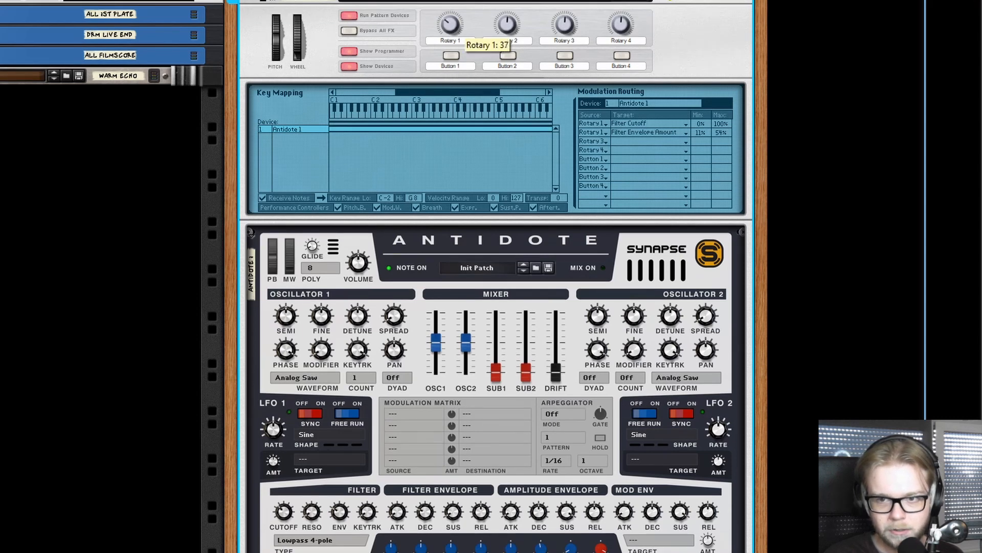
Sweep Rotary 1 up to 124 and bring it back down to zero
drag(449, 25, 451, 13)
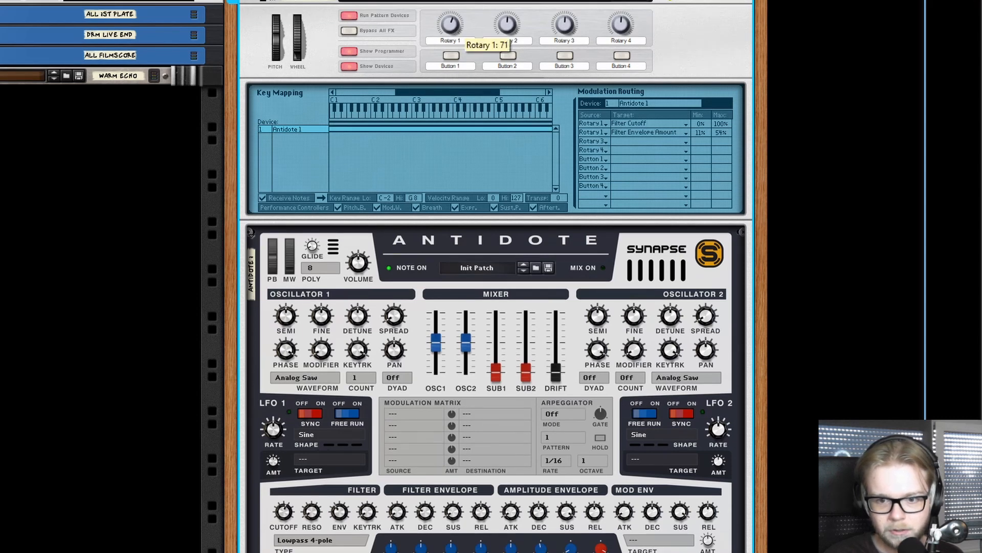
drag(450, 25, 449, 7)
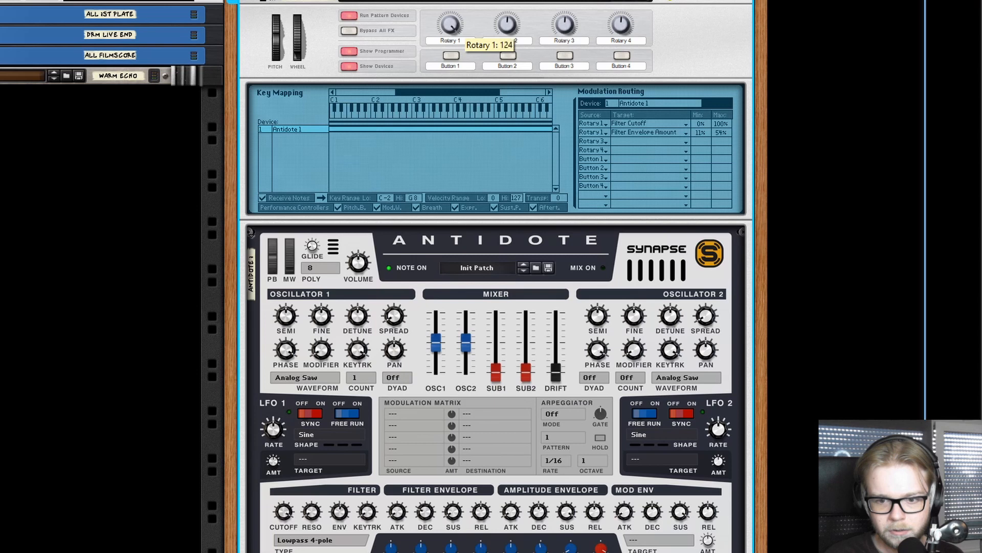
drag(450, 23, 445, 35)
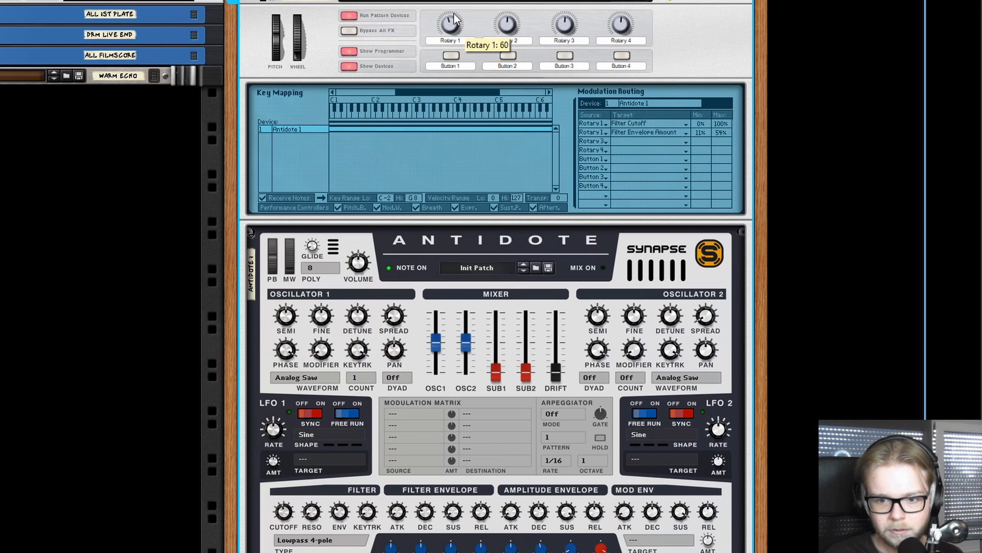
drag(449, 24, 449, 35)
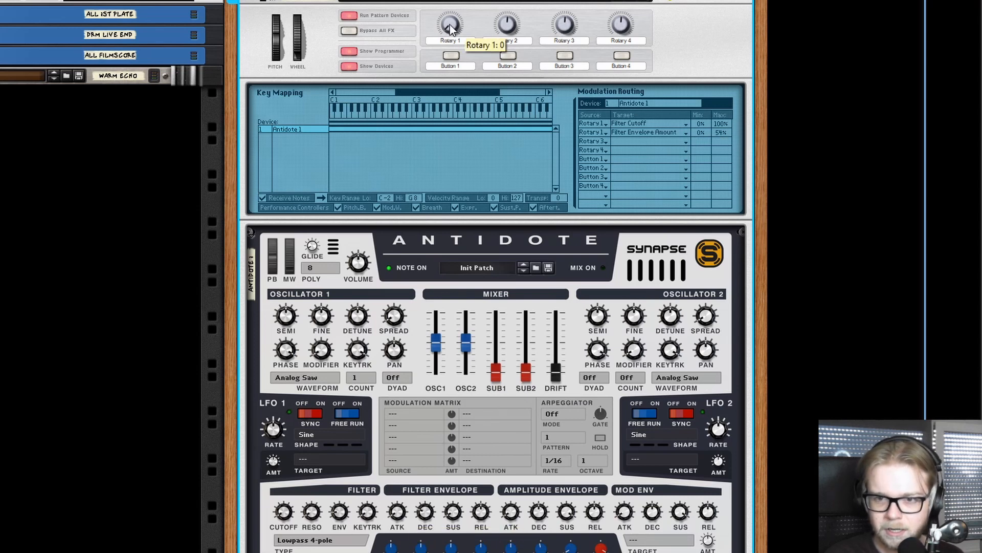
mouse_move(370, 330)
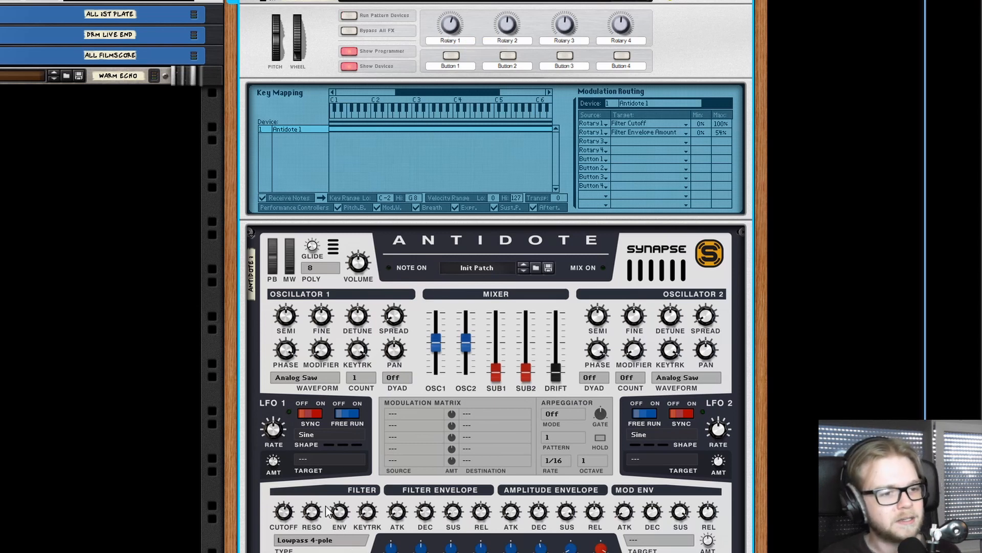
mouse_move(313, 514)
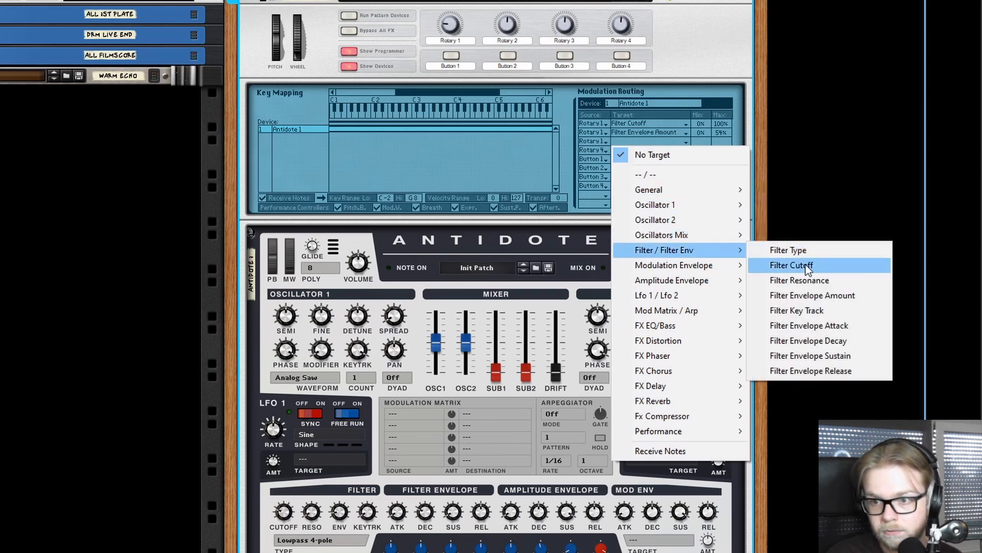
Add Filter Resonance as a third Rotary 1 target with its maximum set near 90%
click(799, 280)
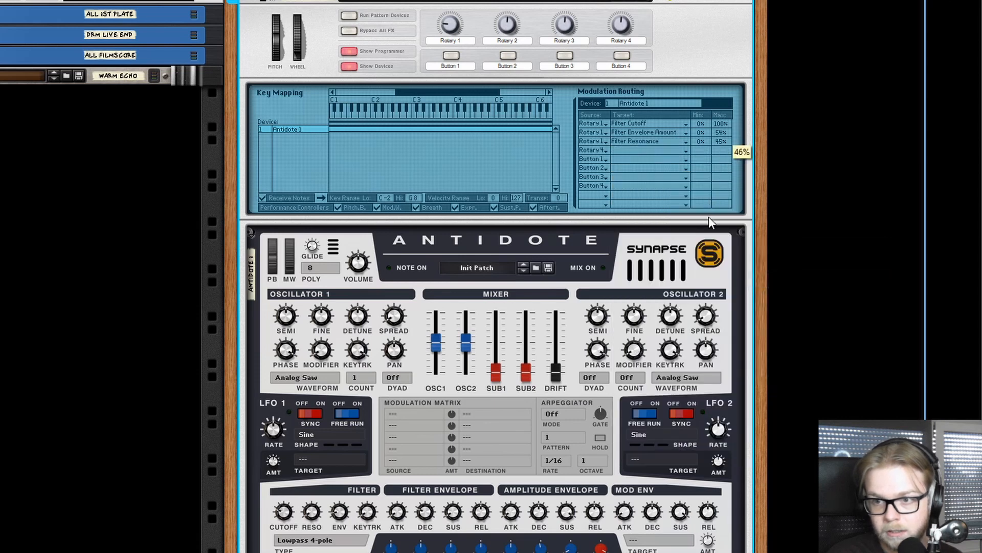
drag(721, 142, 738, 153)
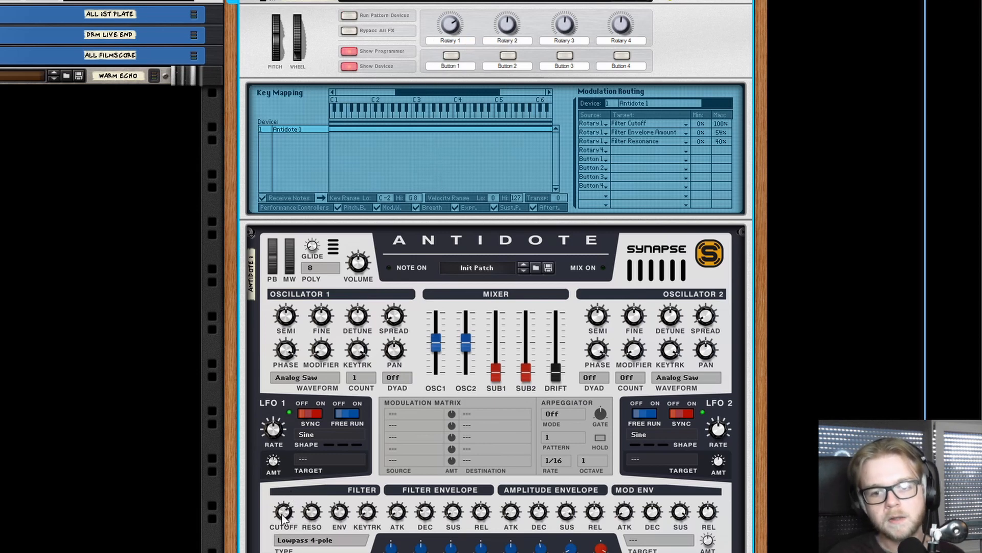
mouse_move(298, 520)
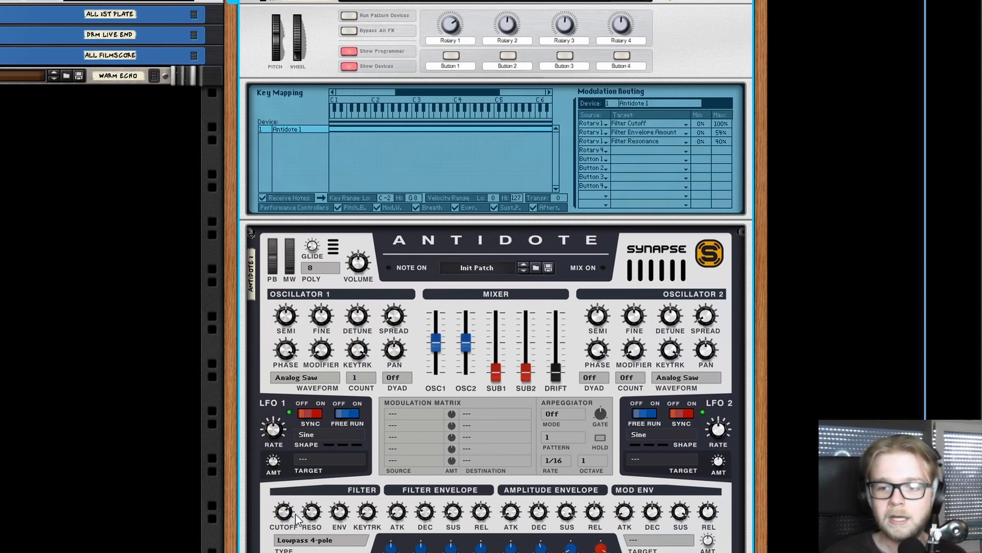
mouse_move(591, 140)
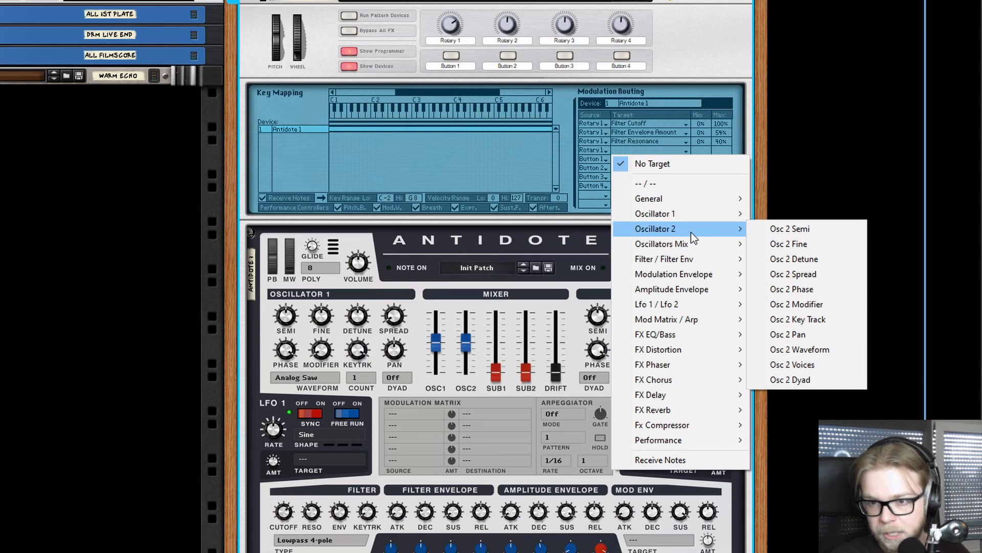
mouse_move(673, 274)
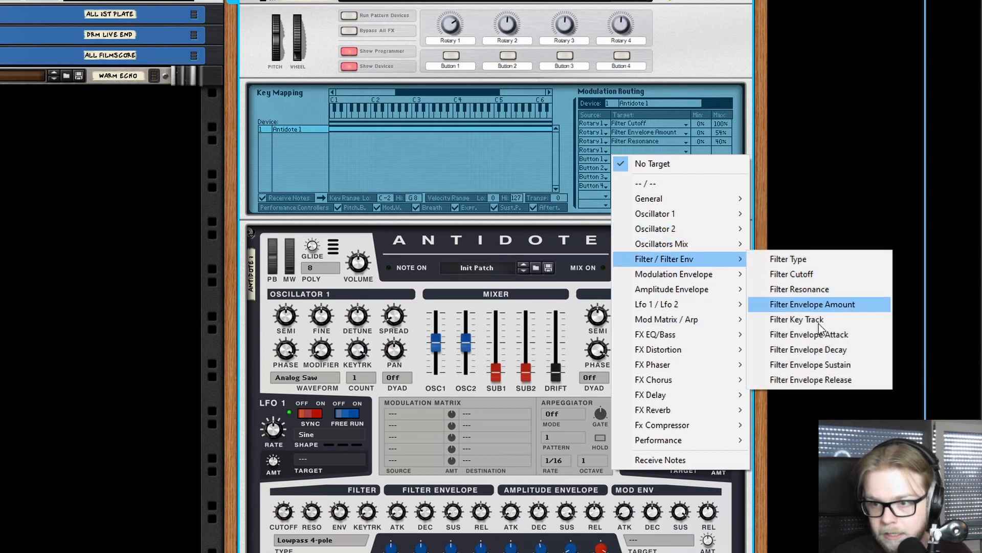
Add Filter Envelope Decay as a fourth Rotary 1 target and reduce its maximum range
click(808, 349)
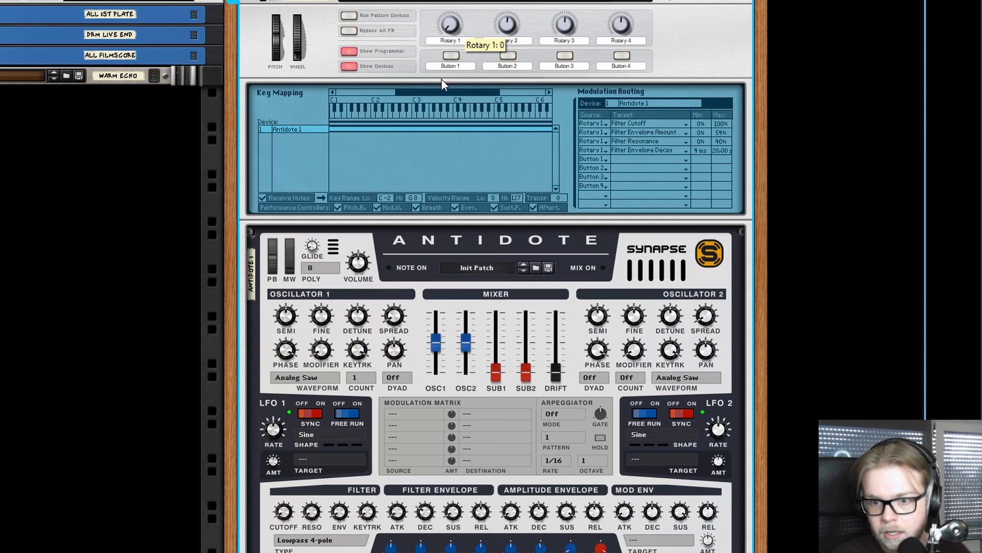
mouse_move(722, 158)
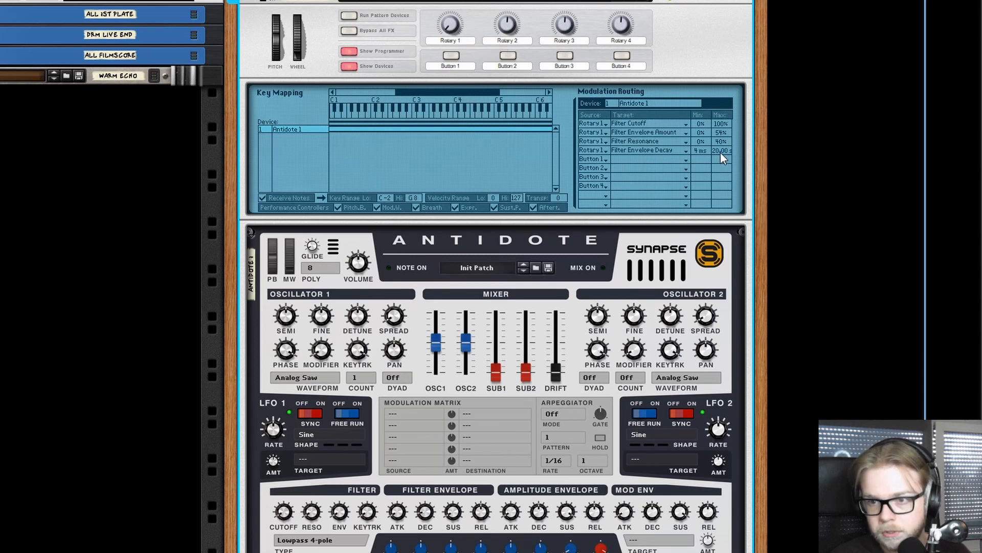
drag(720, 150, 720, 175)
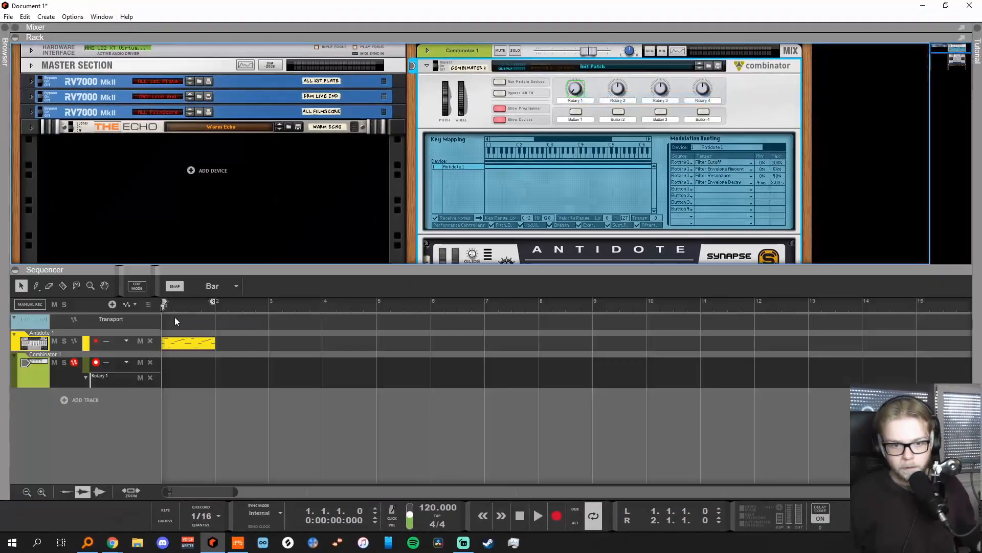
Extend the Antidote note clip to eight bars and move it to the Combinator track
drag(213, 344, 373, 344)
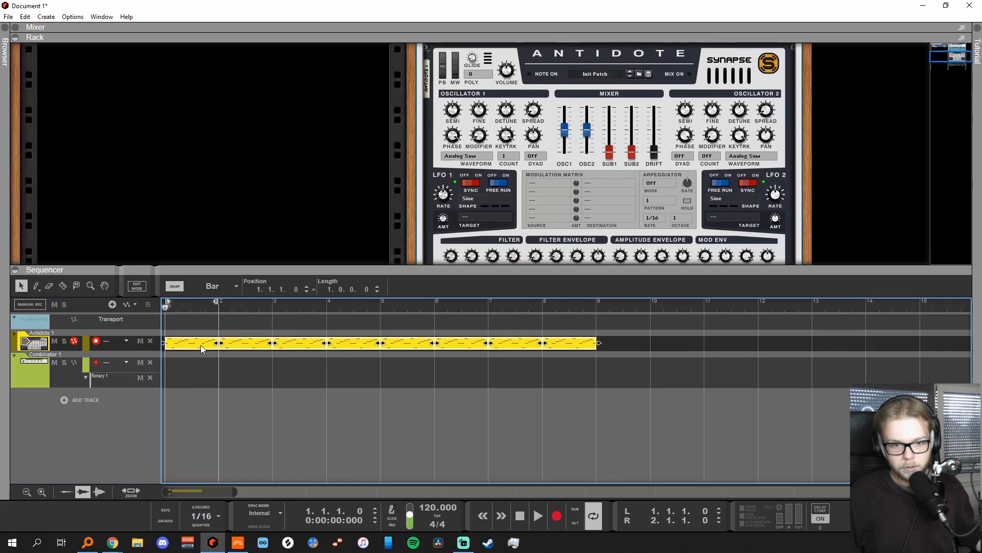
right_click(201, 363)
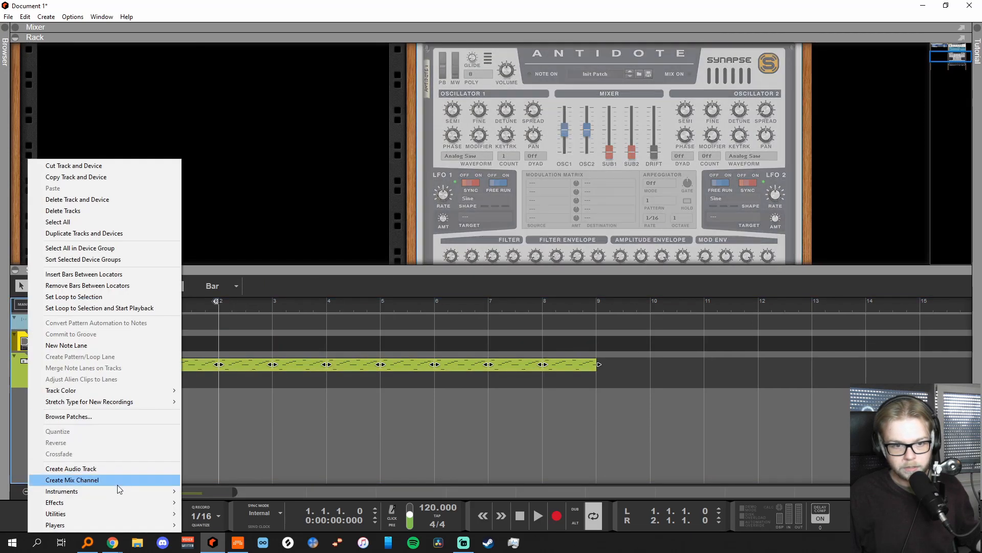
click(71, 479)
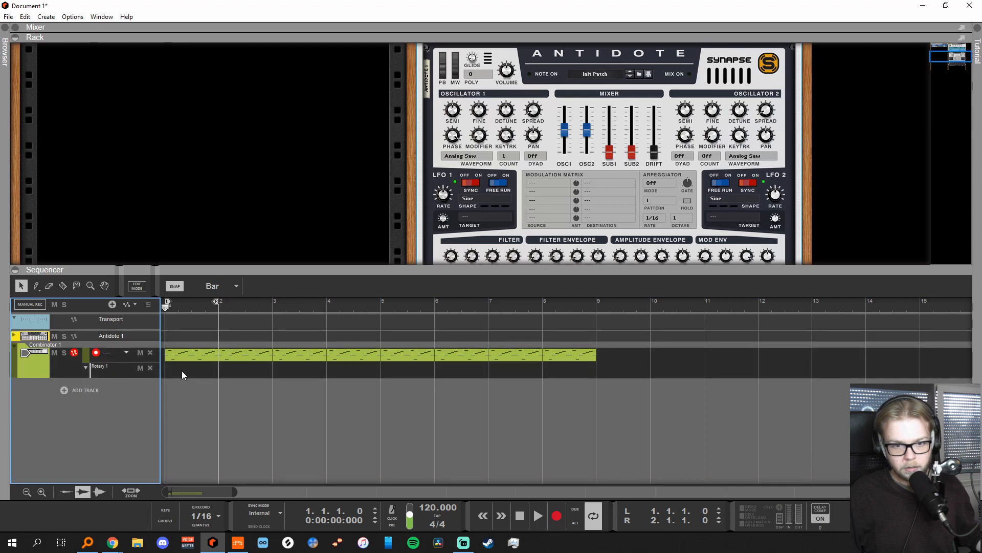
Draw a Rotary 1 automation clip across bars 1–10
drag(165, 371, 596, 371)
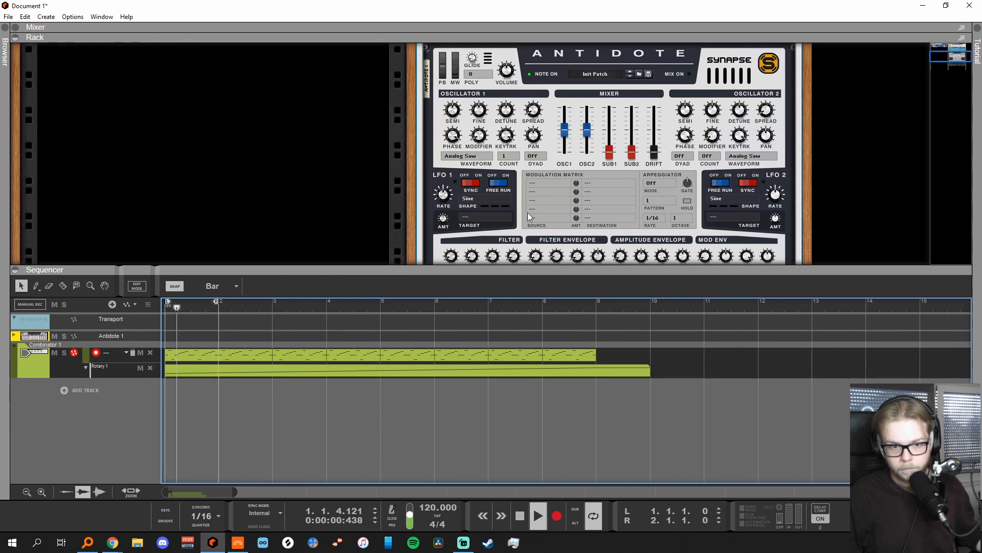
mouse_move(593, 515)
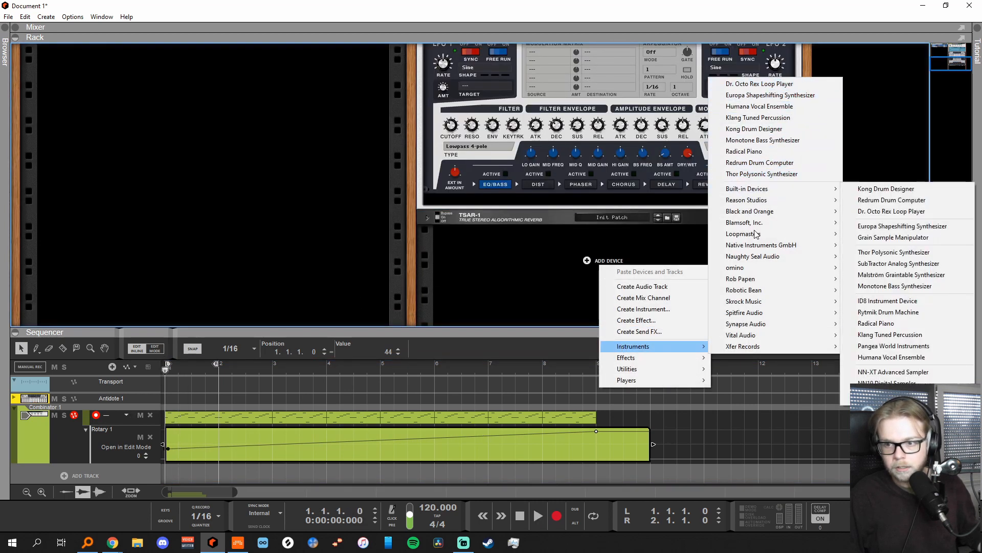
mouse_move(761, 174)
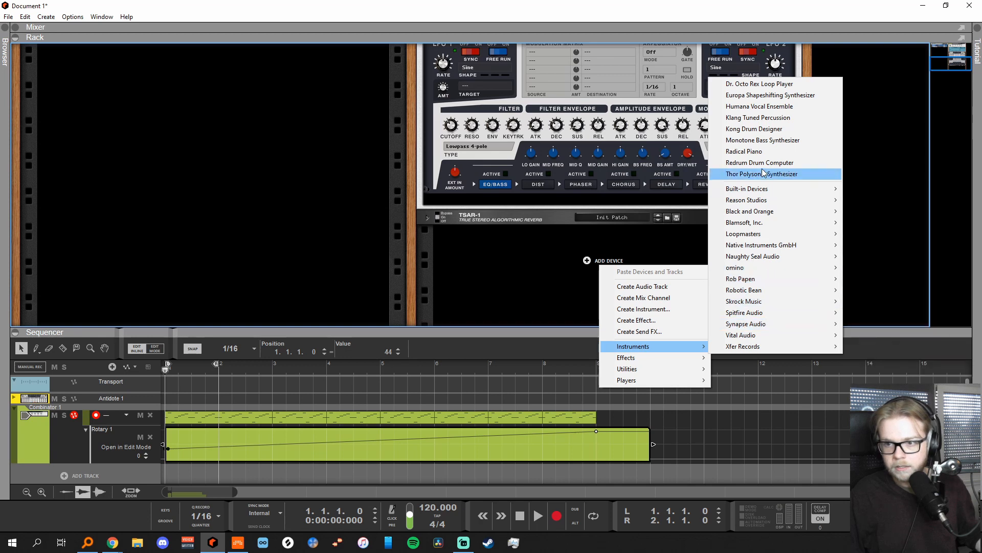
mouse_move(744, 312)
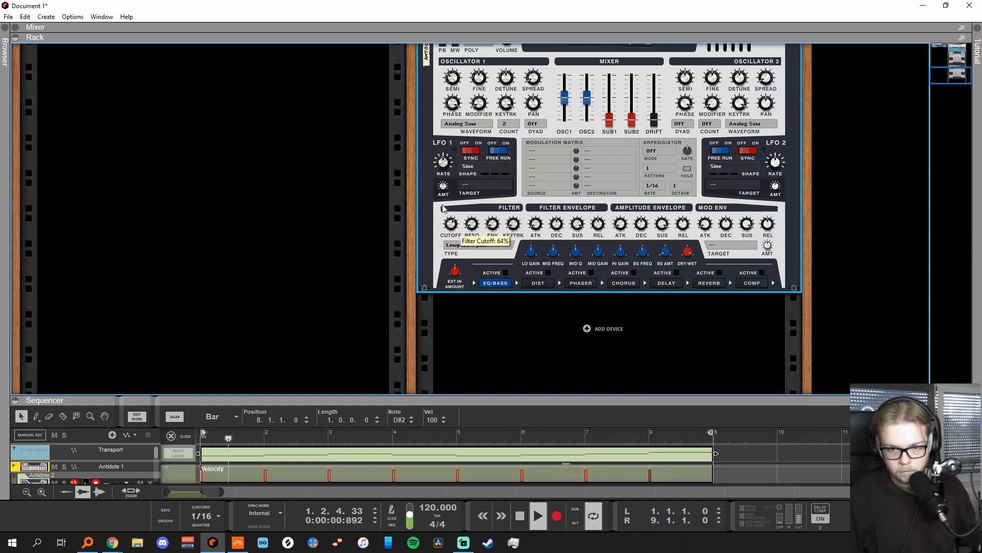
Add a second Antidote synth and place an eight-bar melody clip on its track
click(708, 283)
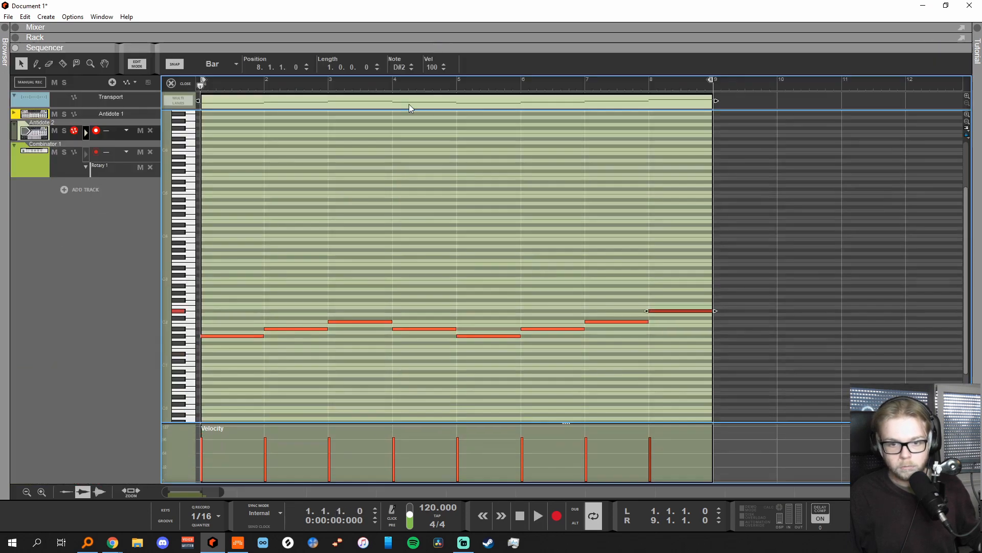
Leave the note editor so the second Antidote's clip sits above the Combinator clip
click(185, 83)
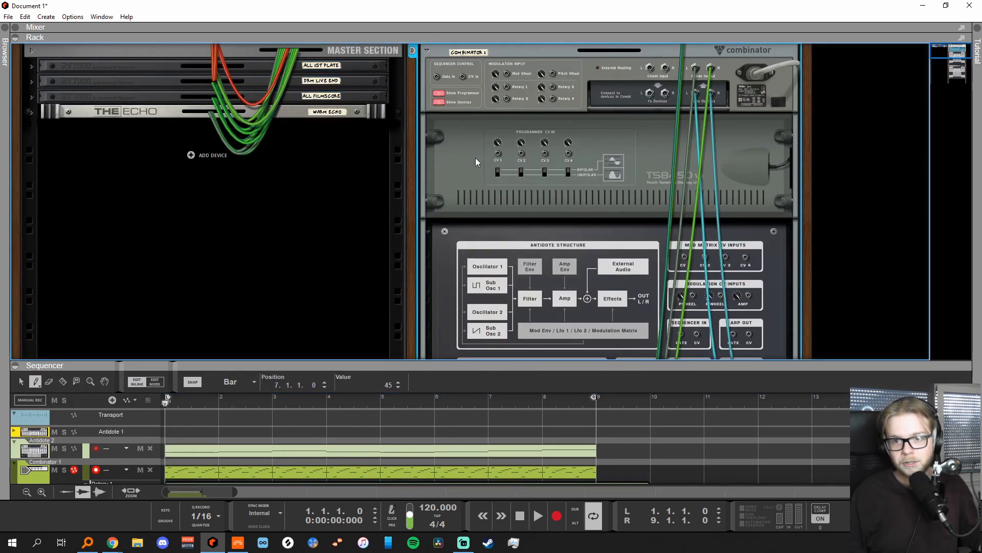
mouse_move(492, 160)
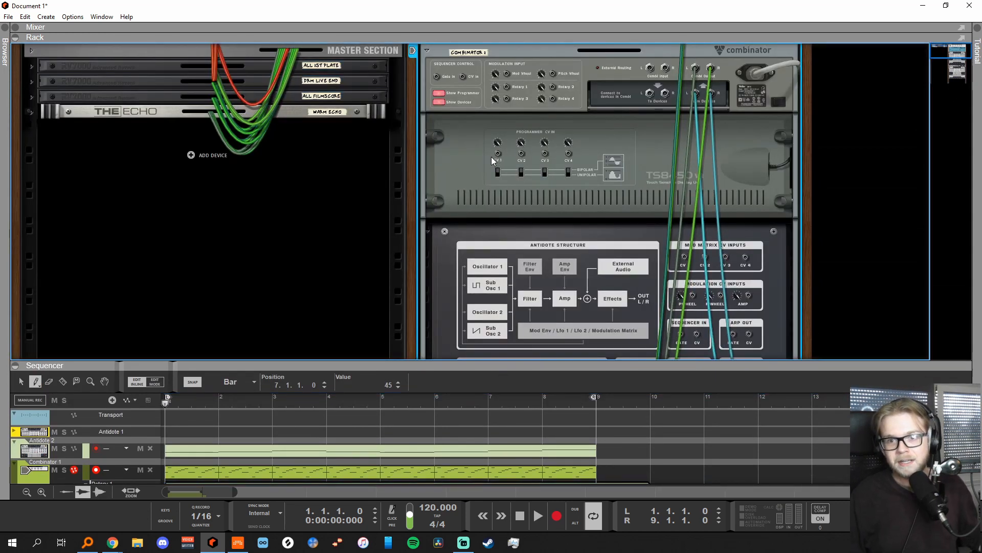
mouse_move(523, 140)
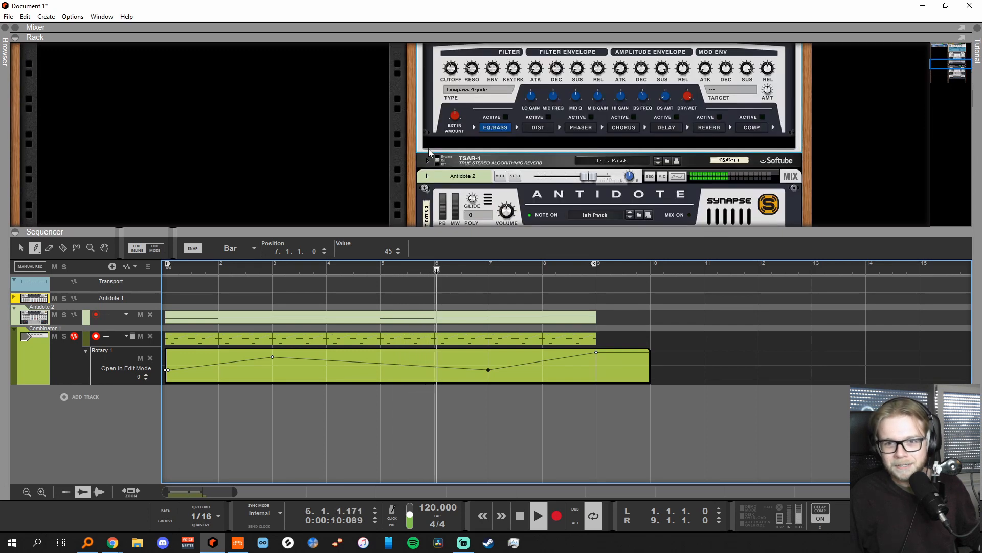
Browse the Effects menu from the Antidote device to add The Echo delay
right_click(429, 151)
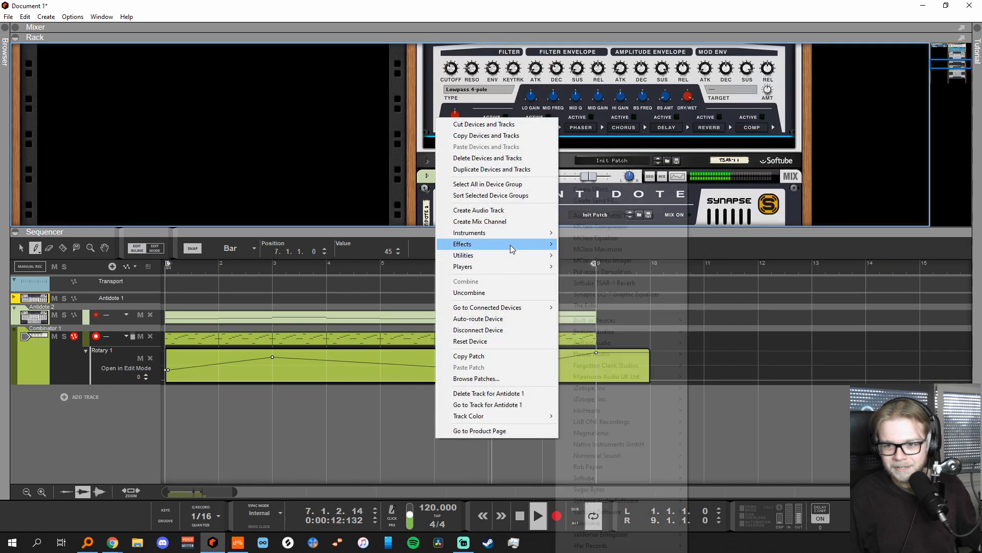
click(585, 305)
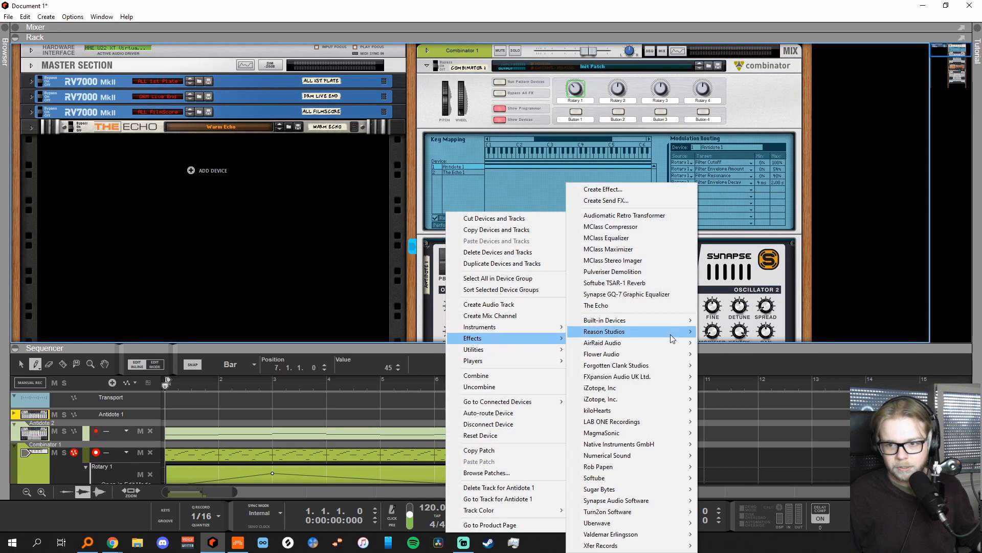
mouse_move(603, 321)
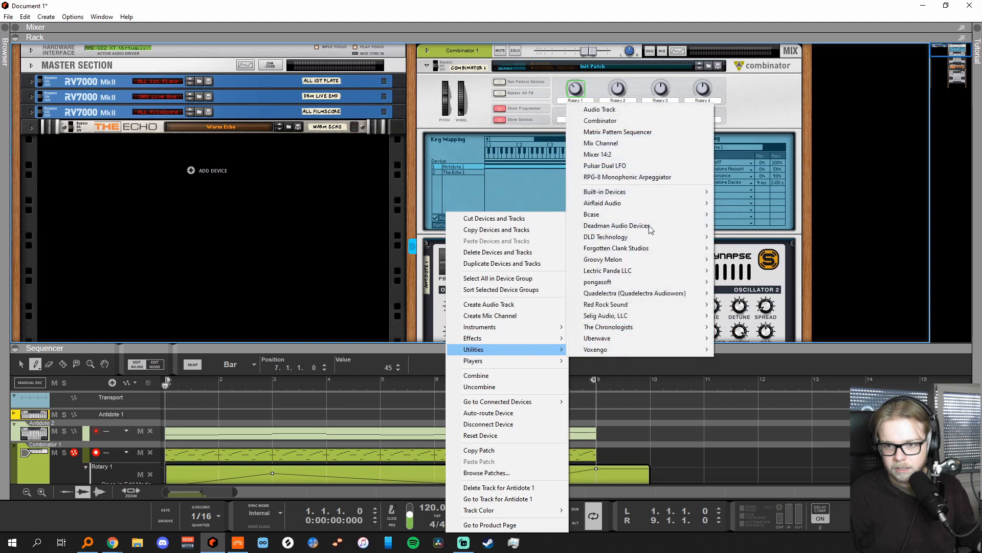
mouse_move(605, 191)
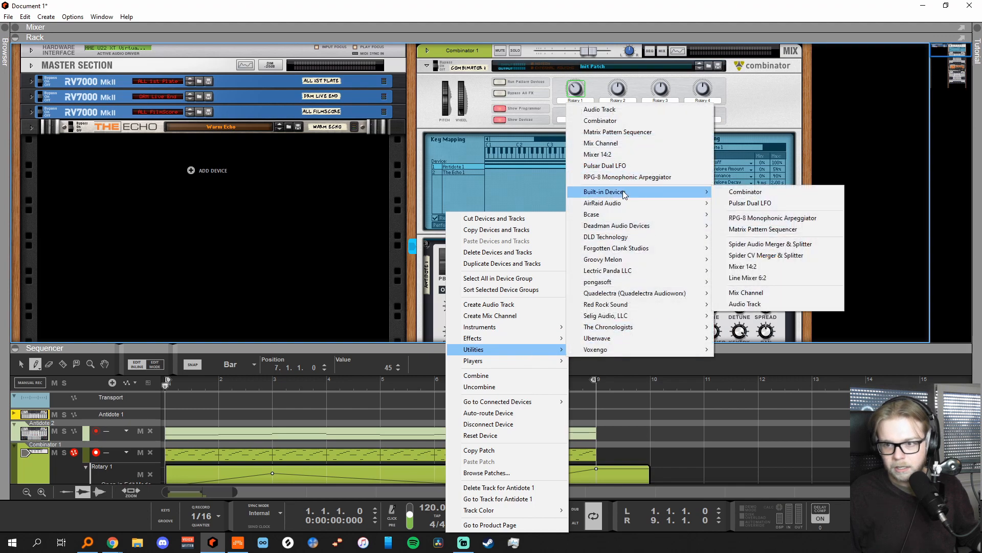
mouse_move(624, 201)
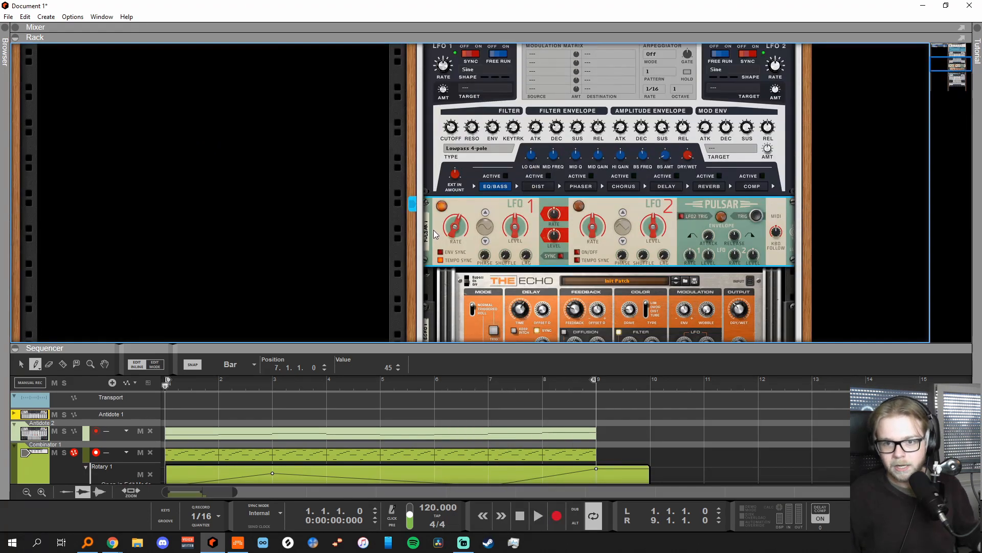
Scroll the rack to reveal the new Pulsar Dual LFO's rear CV jacks
scroll(down, 3)
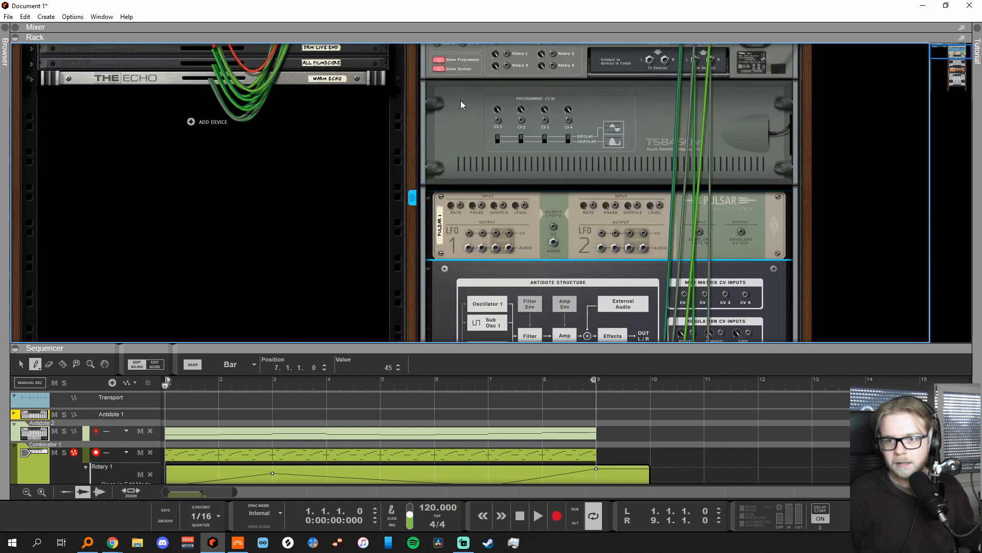
mouse_move(448, 206)
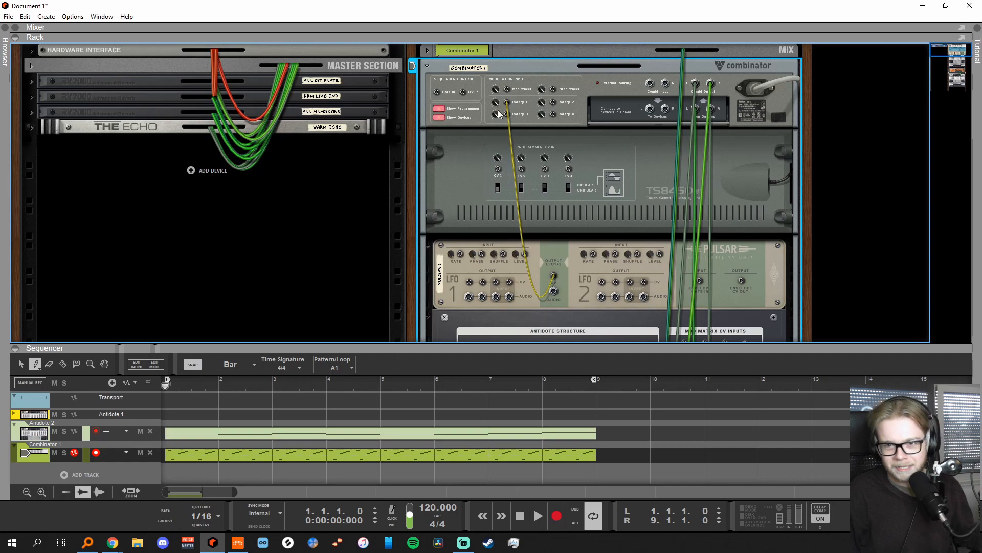
Return to the front panels and nudge Pulsar LFO 1's rate to around 11.9 Hz
click(440, 107)
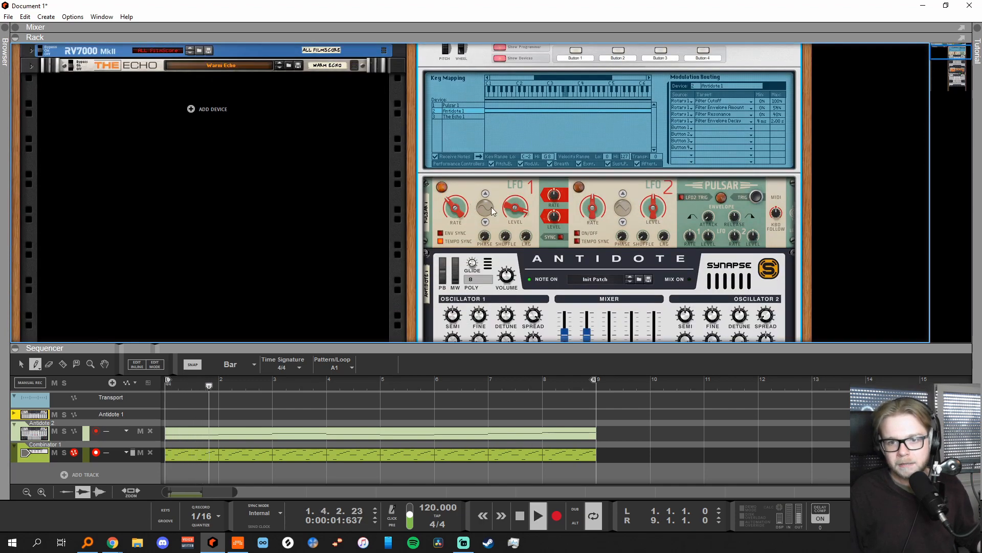
drag(515, 206, 516, 203)
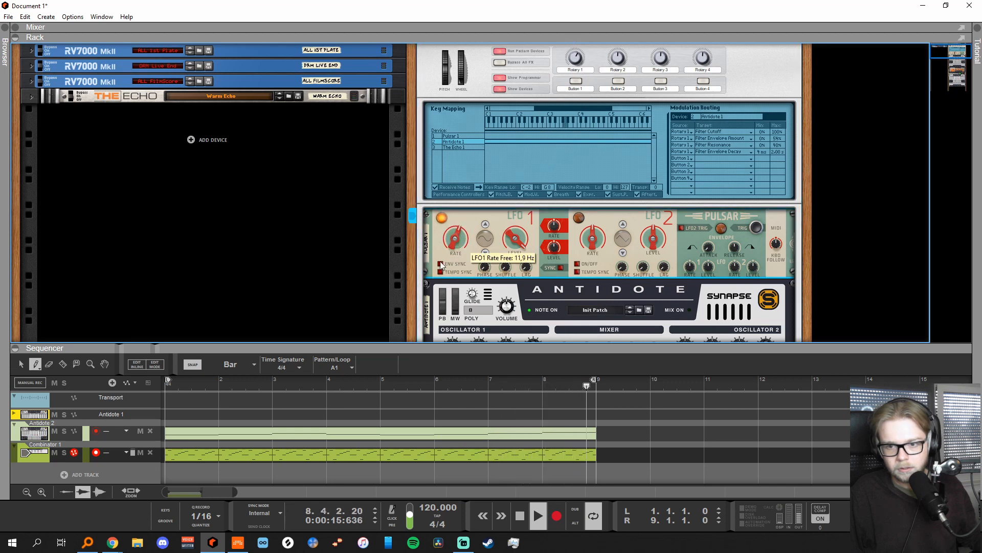
Raise Pulsar LFO 1's free-running rate to about 58.7 Hz during playback
drag(455, 241, 454, 226)
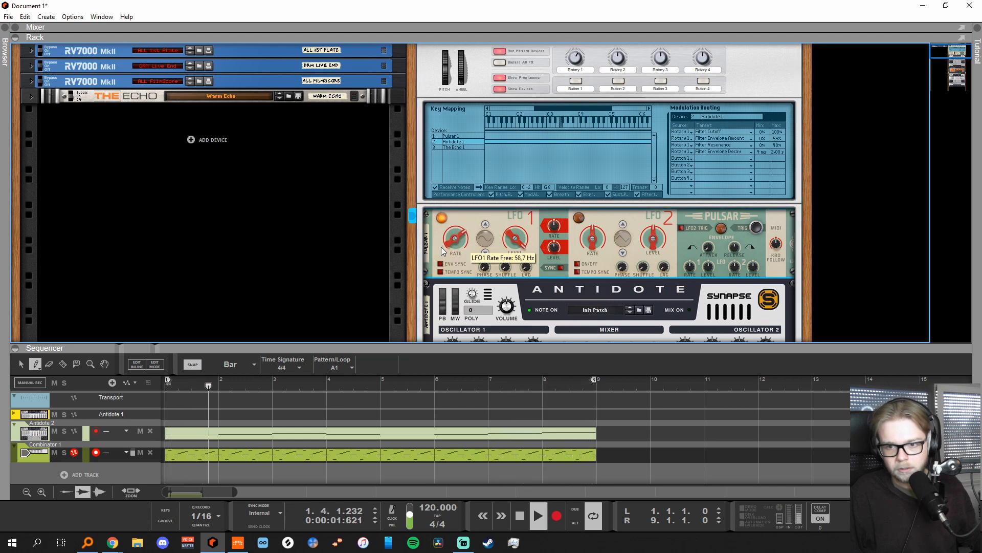